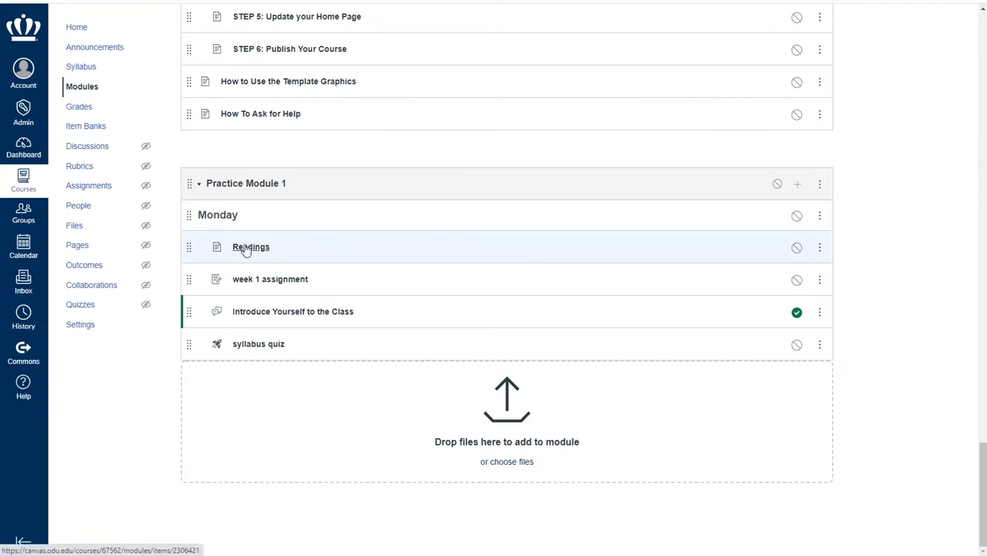
Step: Open the unpublished Readings page from Practice Module 1's Monday section
left_click(251, 247)
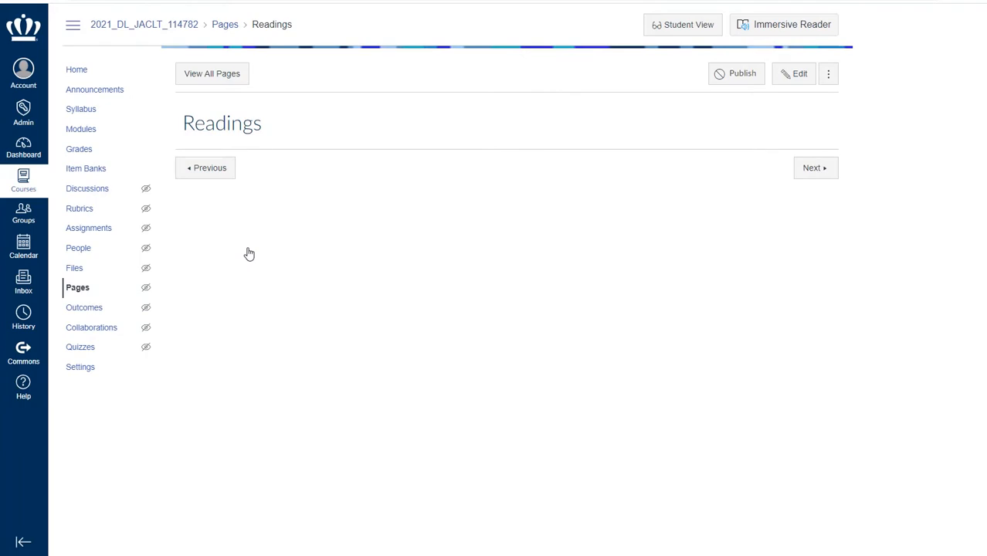
mouse_move(401, 49)
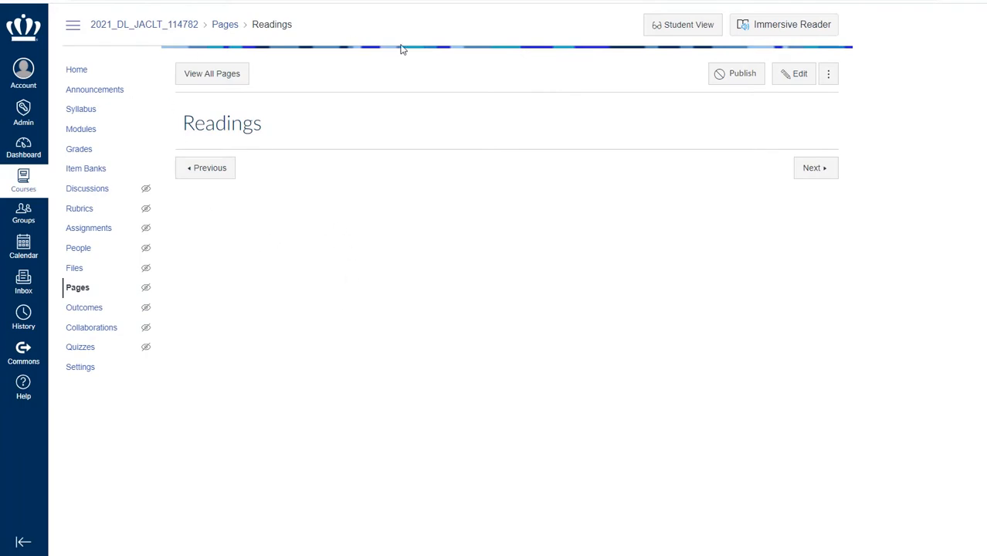
mouse_move(646, 151)
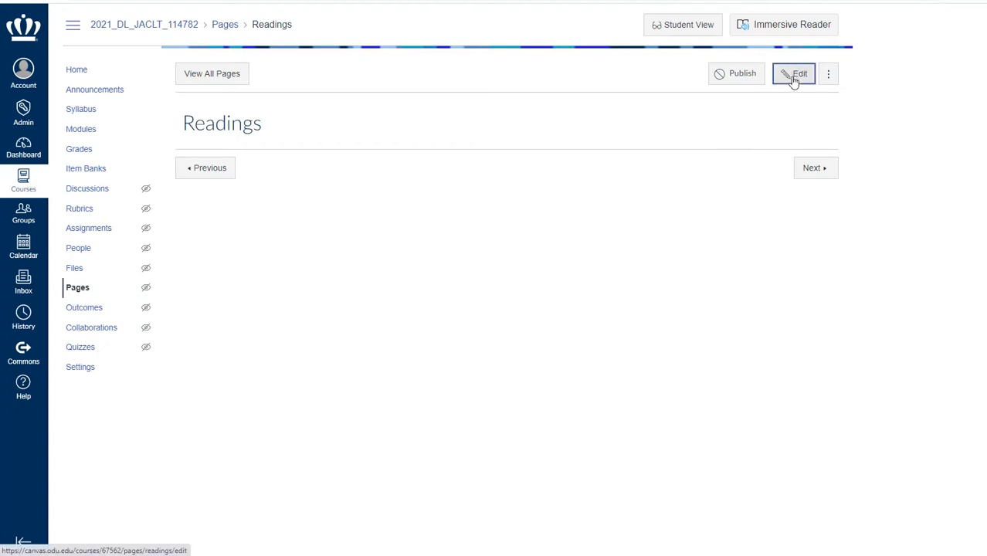
Step: Put the Readings page into edit mode and look through the View, Format and Paragraph menus
left_click(793, 74)
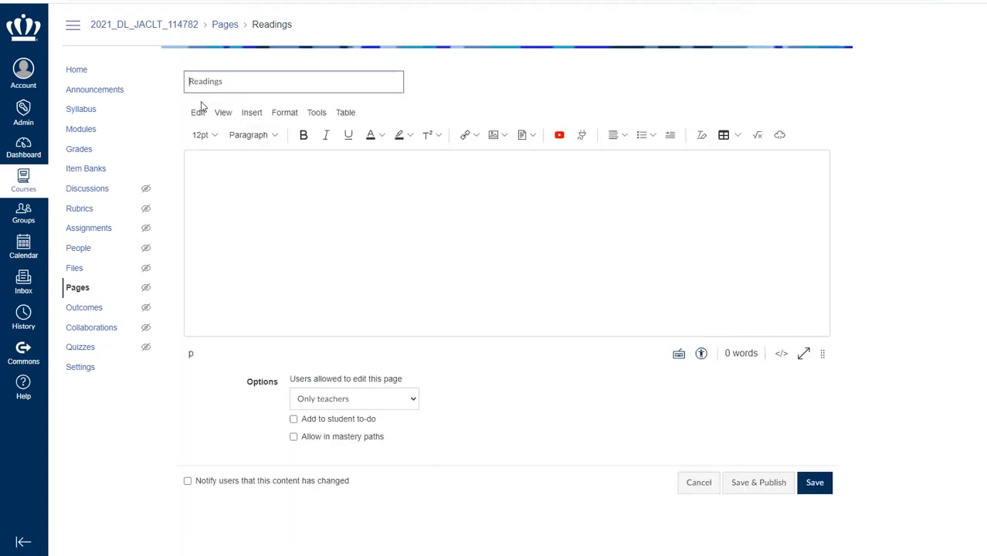
mouse_move(801, 150)
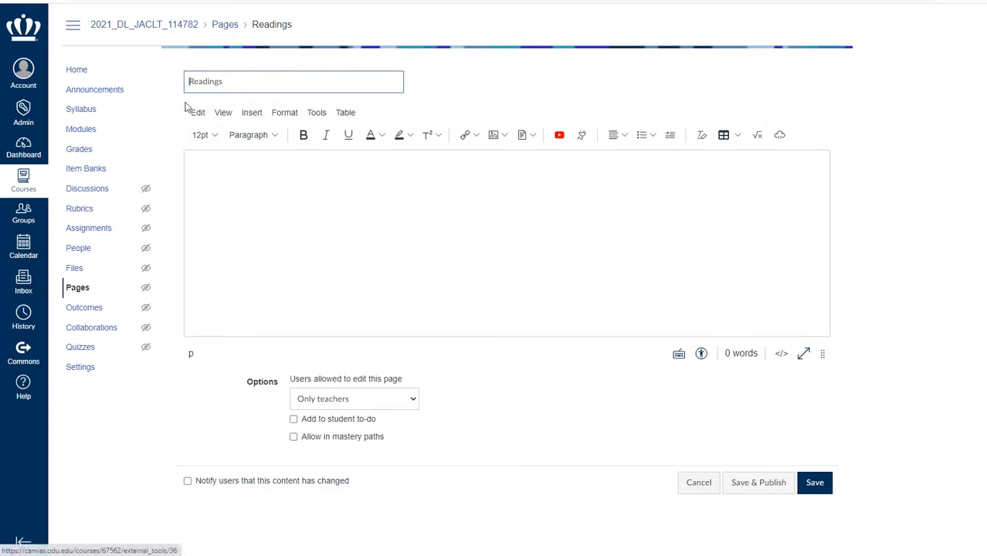
left_click(223, 112)
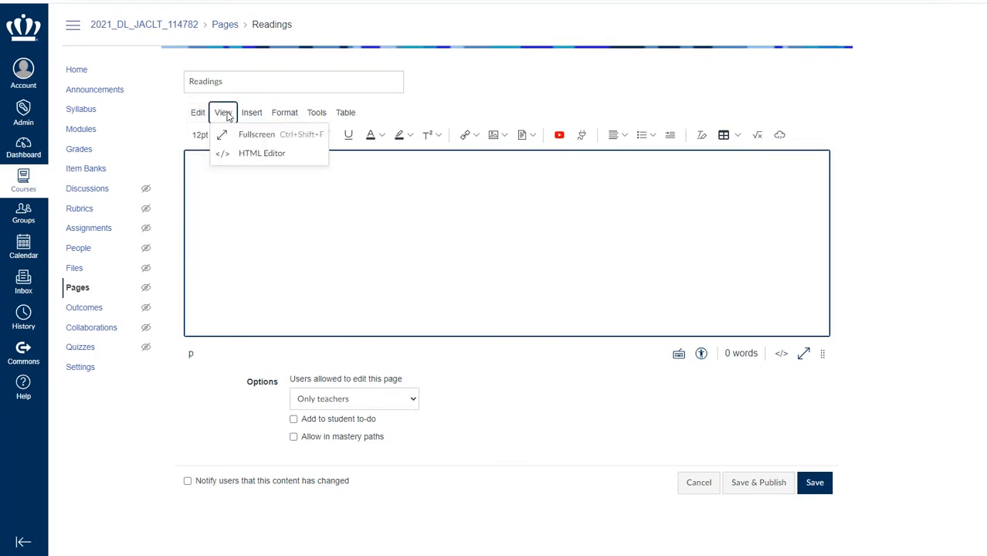
left_click(284, 112)
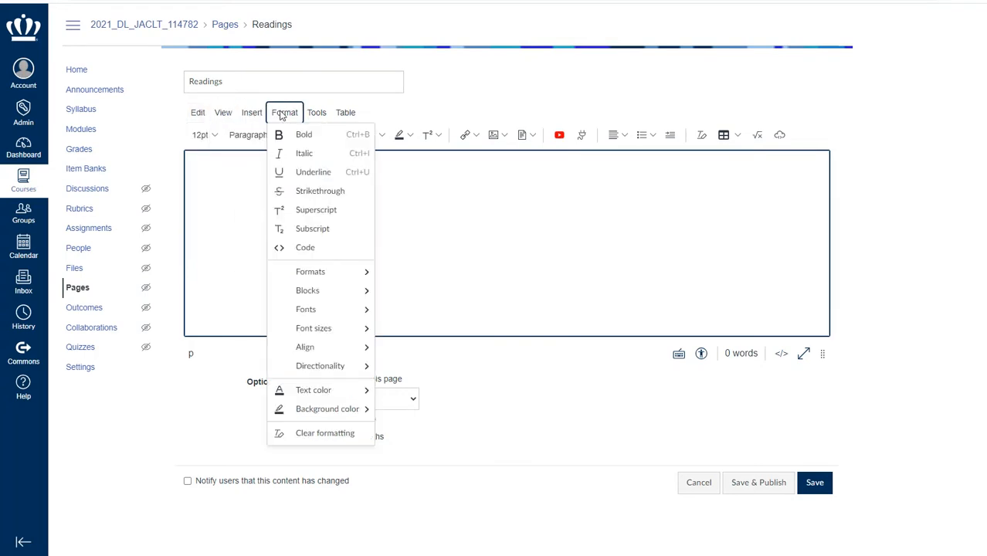
left_click(346, 112)
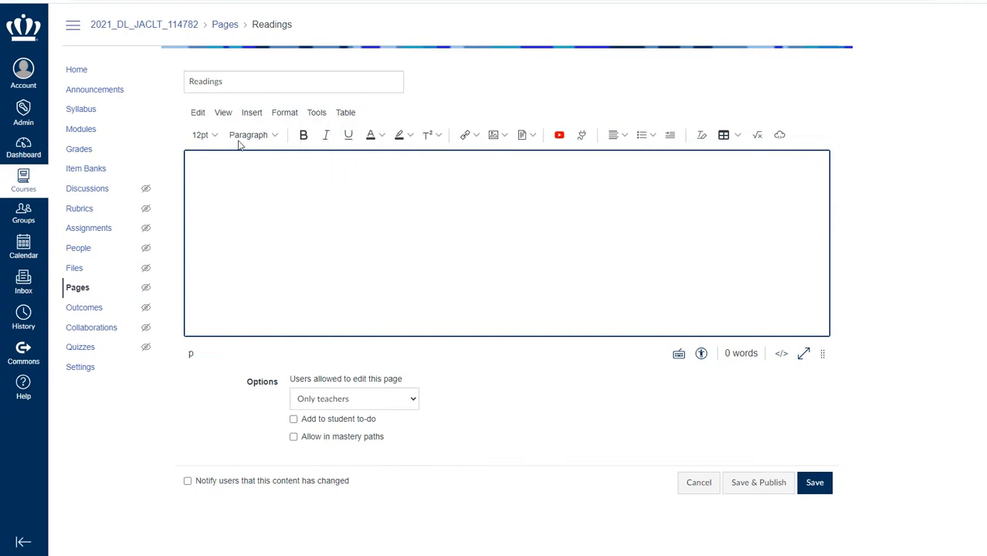
mouse_move(256, 183)
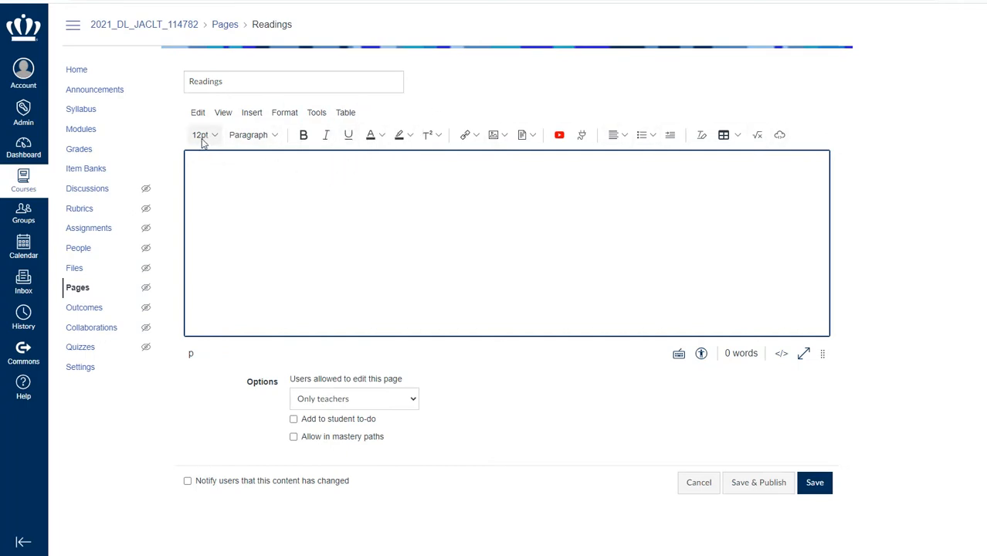
left_click(251, 135)
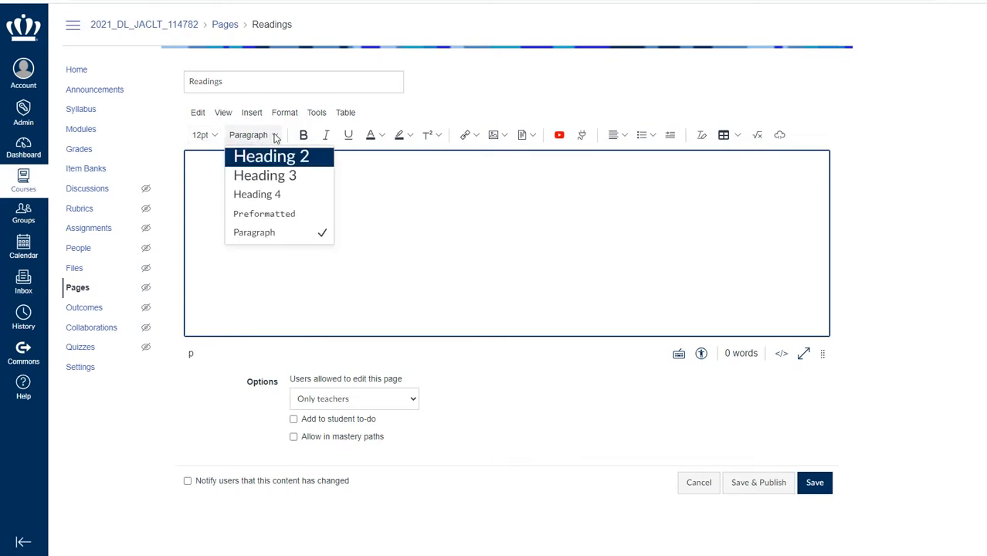
mouse_move(276, 182)
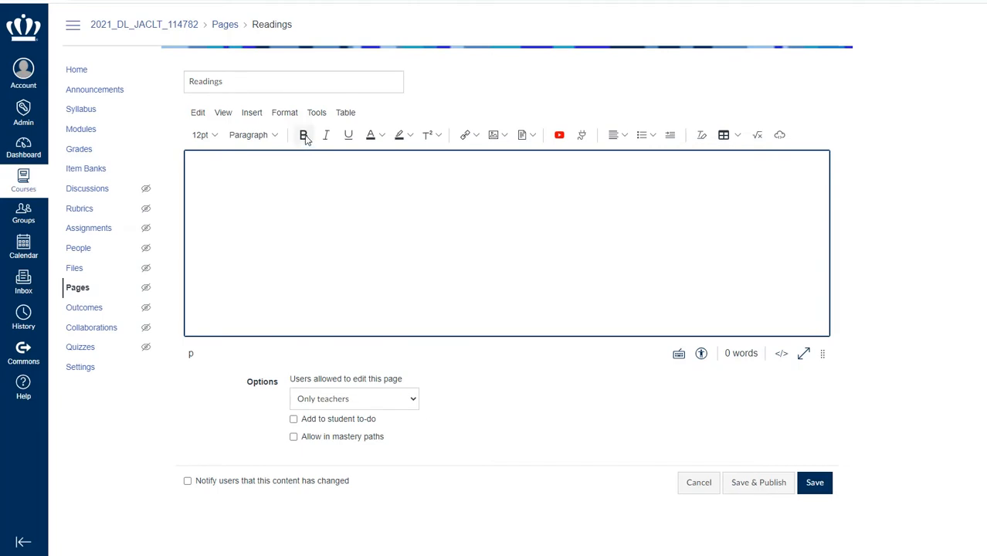
mouse_move(292, 149)
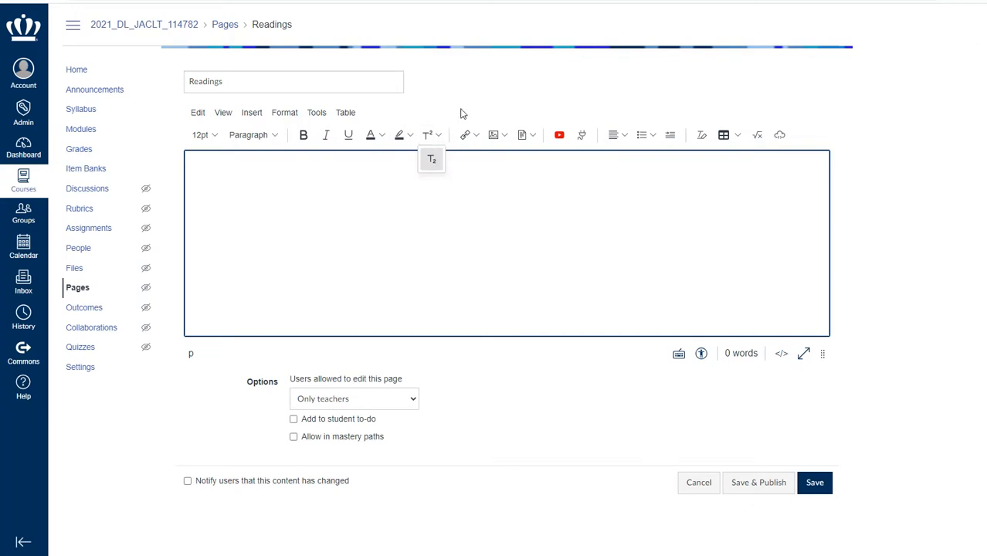
mouse_move(253, 161)
type("To do:")
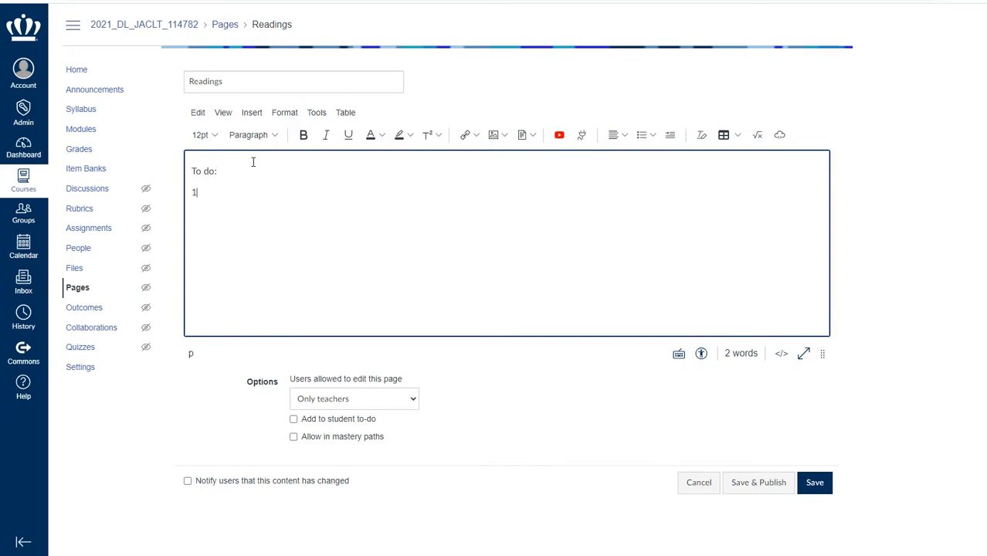
Step: Add '1) read the syllabus' and link 'syllabus' to the Course Navigation Syllabus
type(") read th")
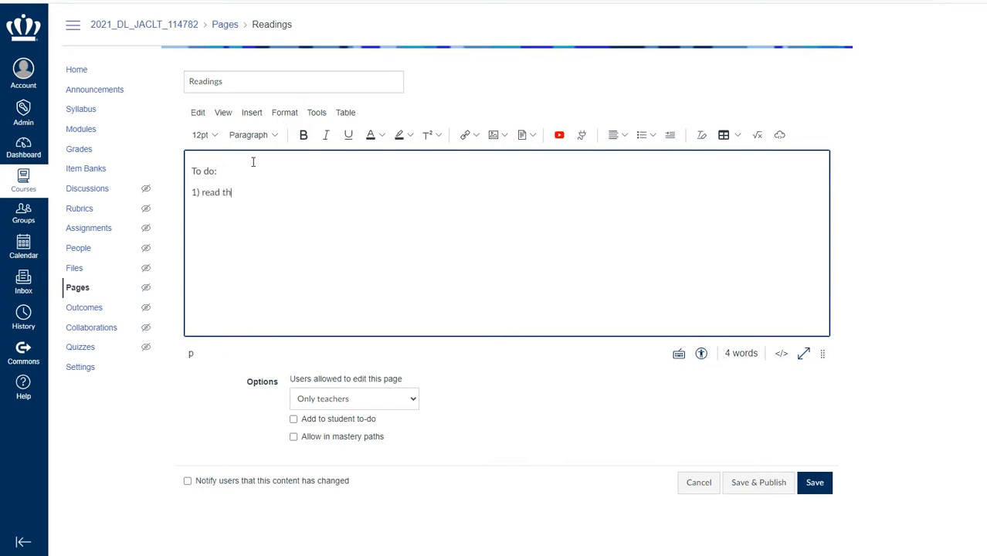
type("e syllabus")
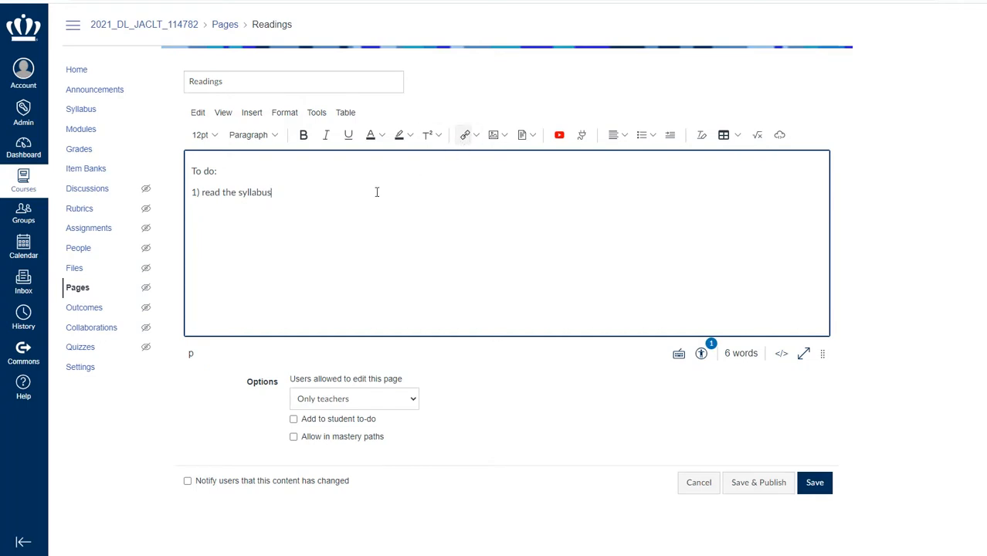
double_click(256, 192)
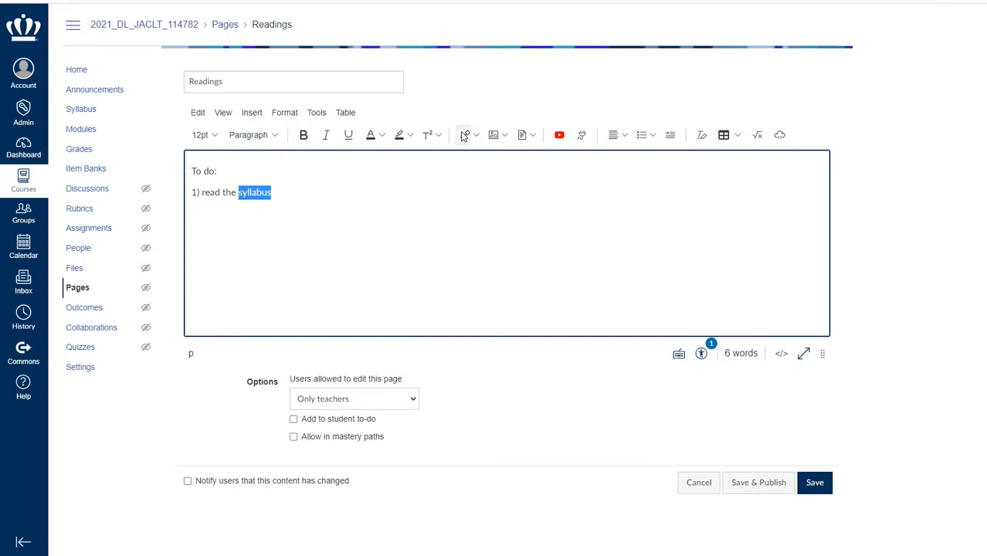
mouse_move(466, 135)
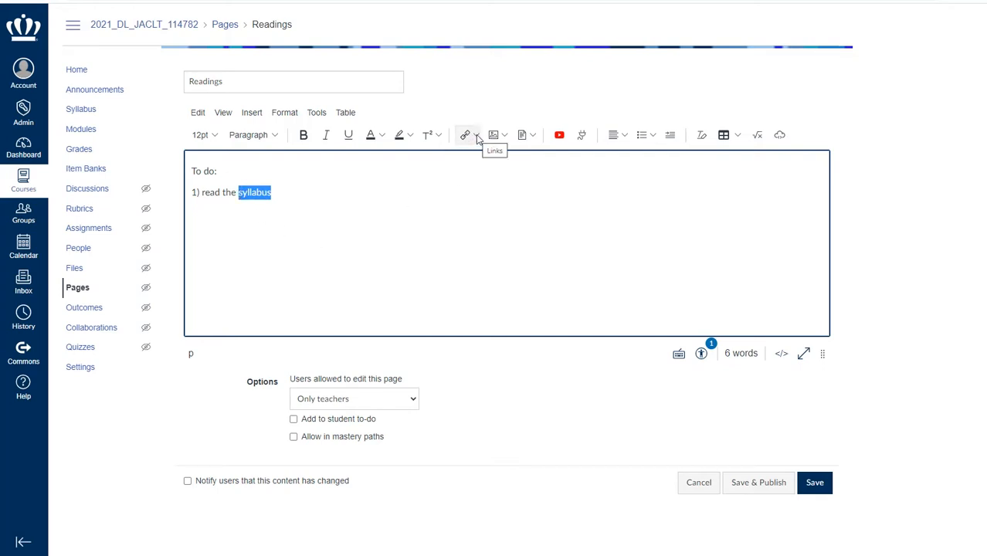
left_click(476, 135)
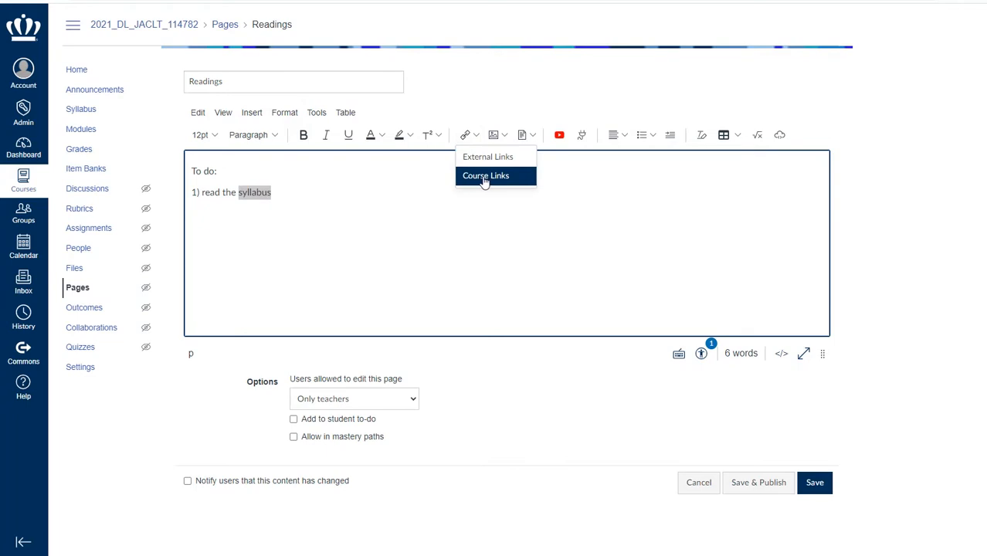
left_click(486, 175)
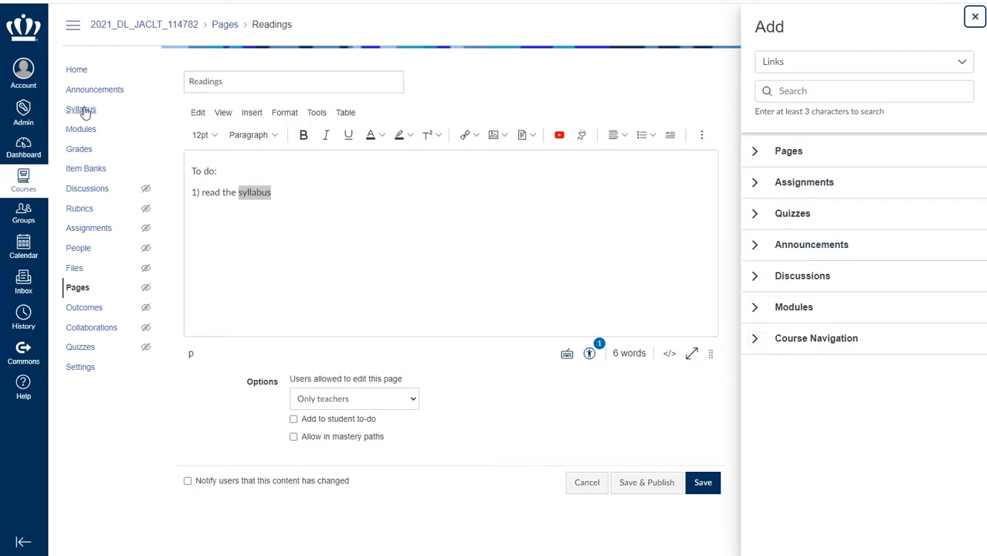
mouse_move(94, 90)
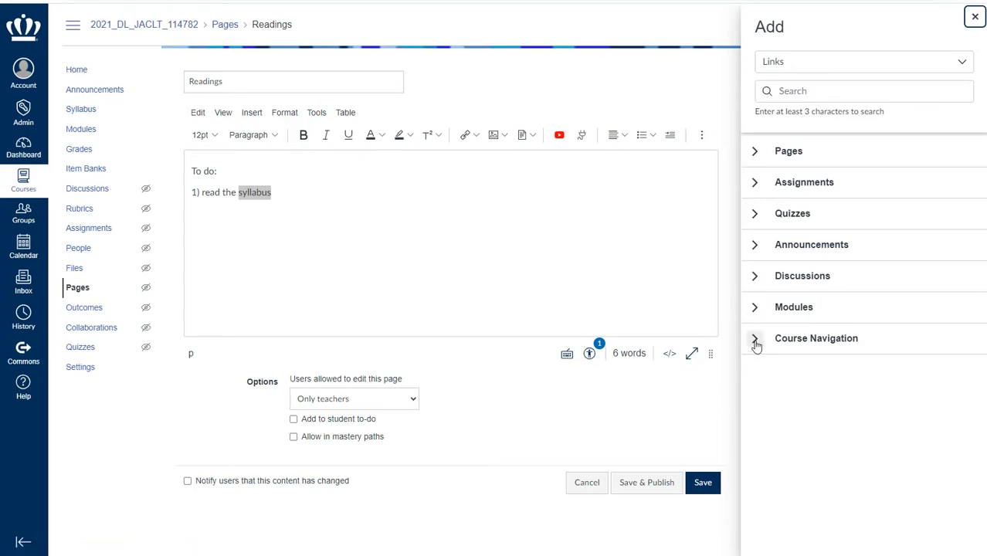
left_click(755, 339)
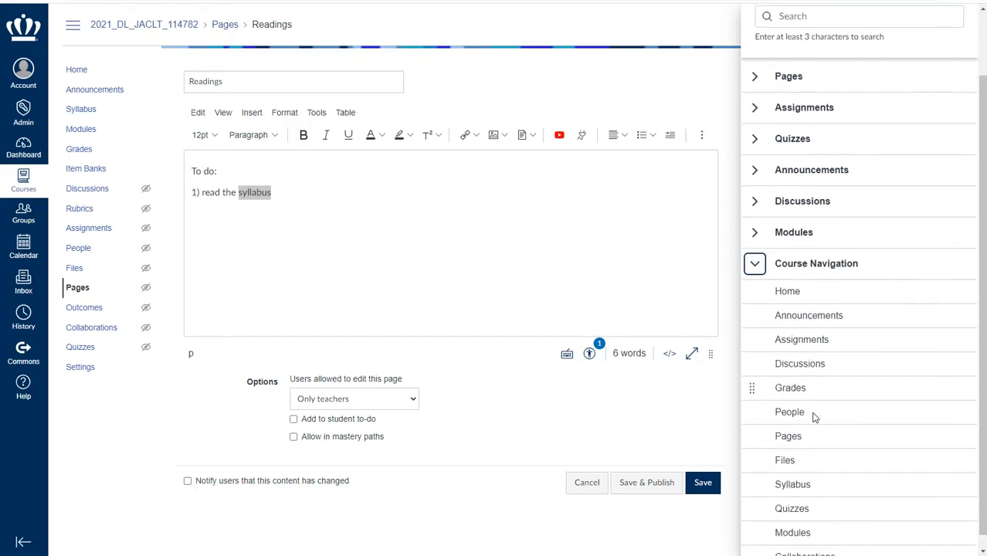
left_click(255, 193)
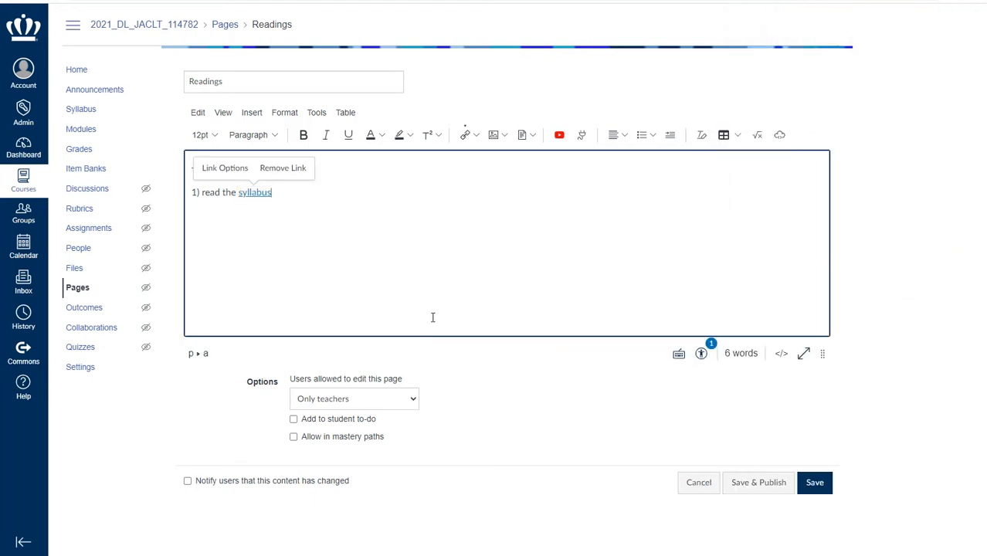
mouse_move(347, 281)
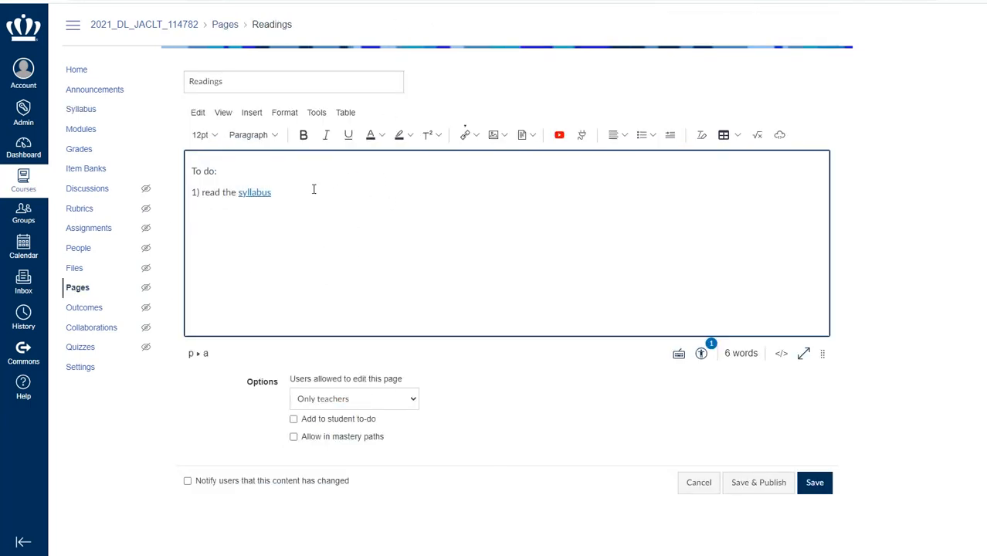
Step: Add '2) read this news article' as an external link on a new line
key("Enter")
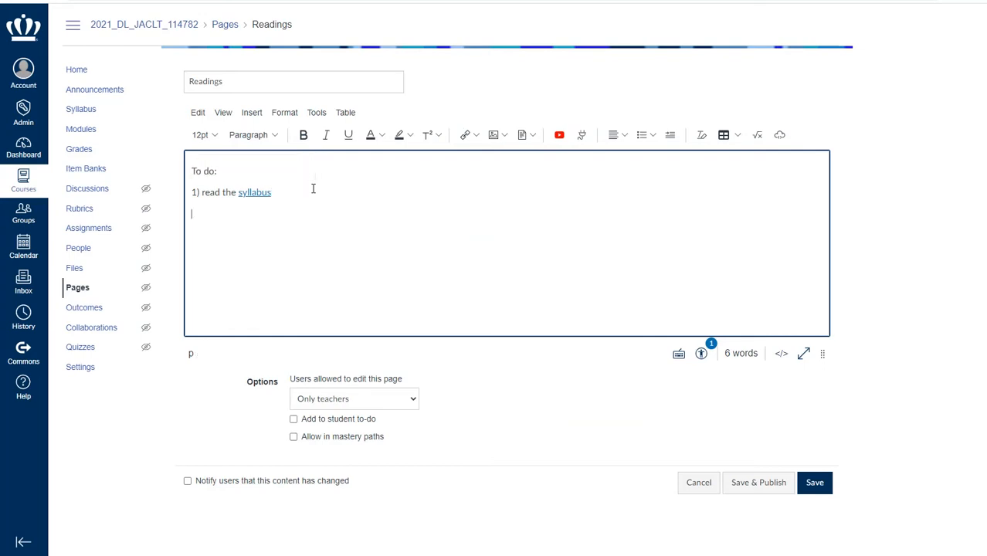
type("2)")
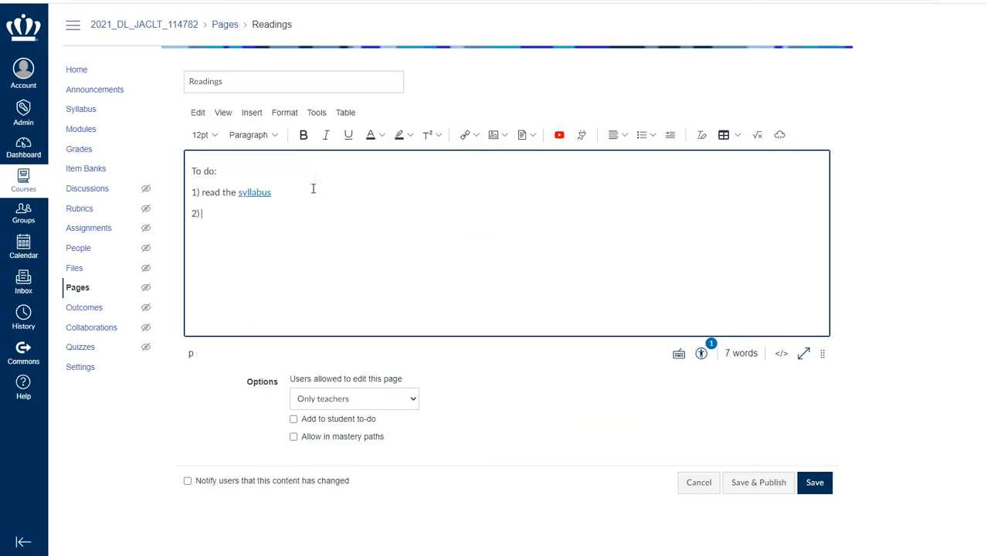
left_click(476, 134)
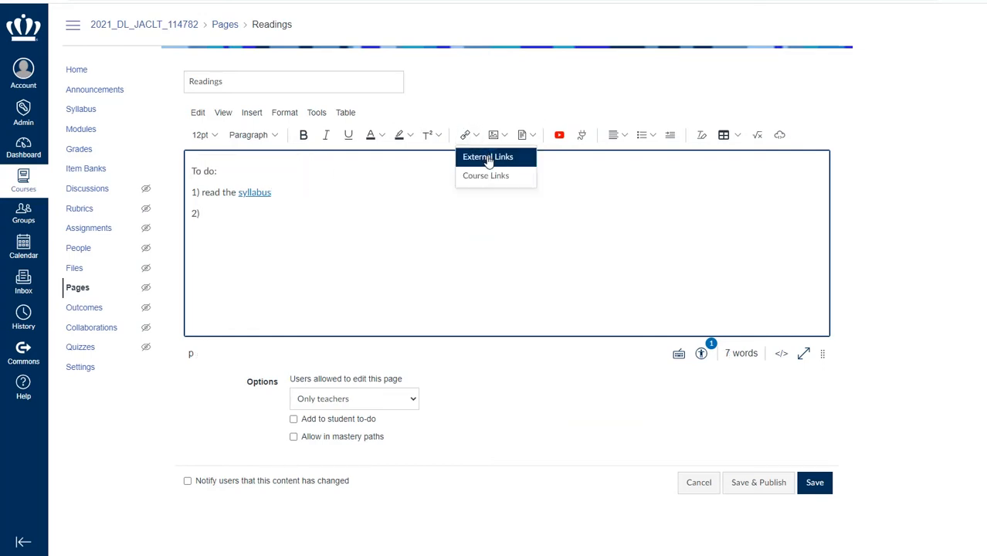
left_click(488, 157)
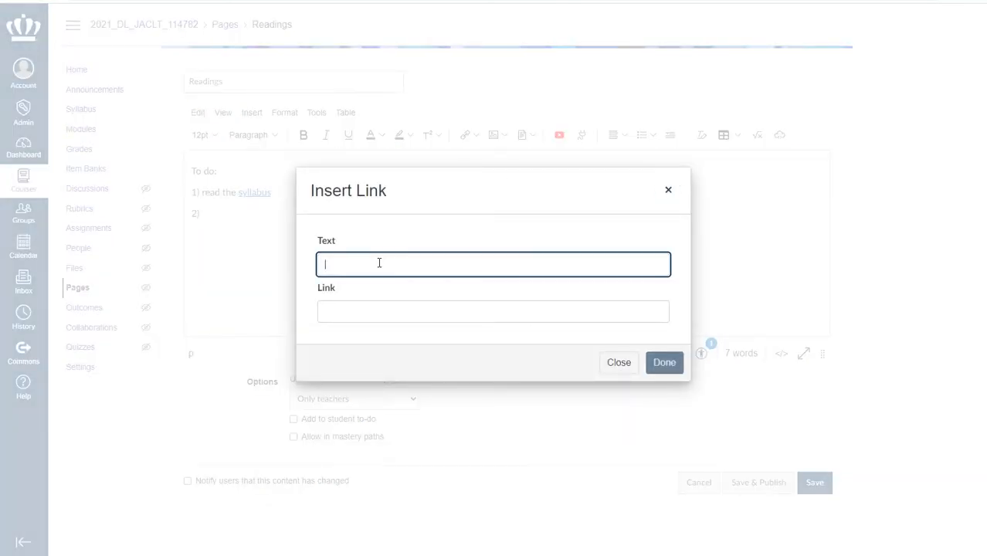
type("read this")
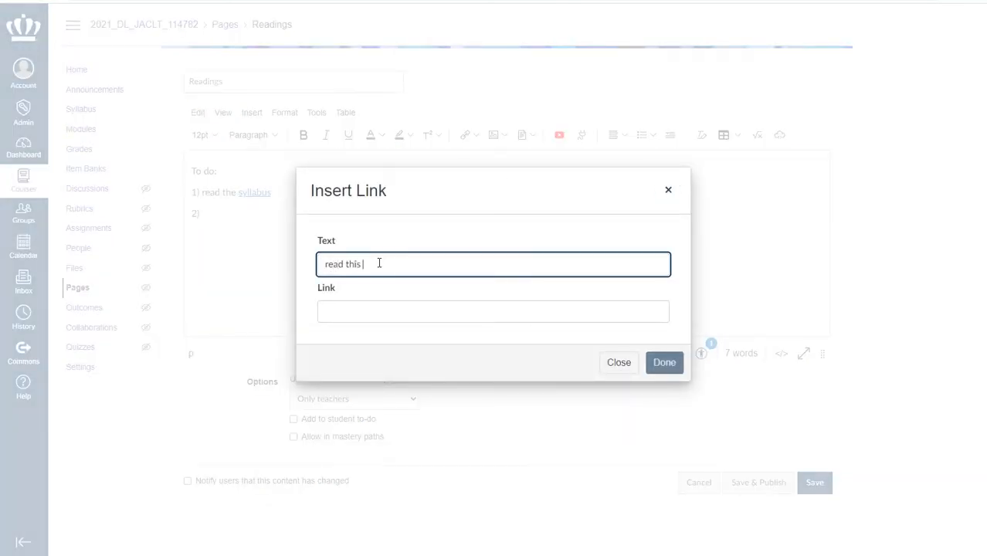
type("news article")
left_click(493, 312)
type("www.goo")
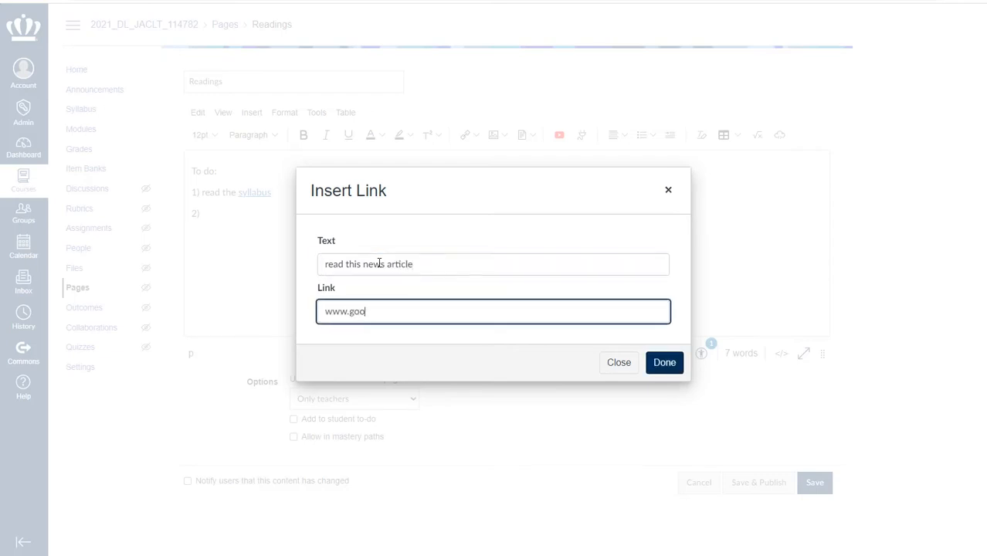
left_click(664, 362)
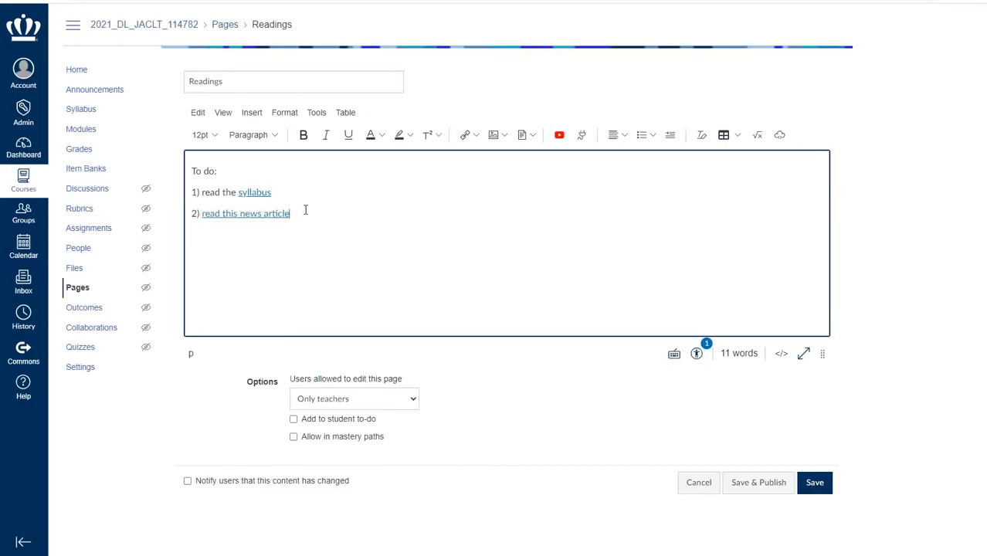
Step: Insert profile.jpg from User Images below the to-do list
left_click(506, 135)
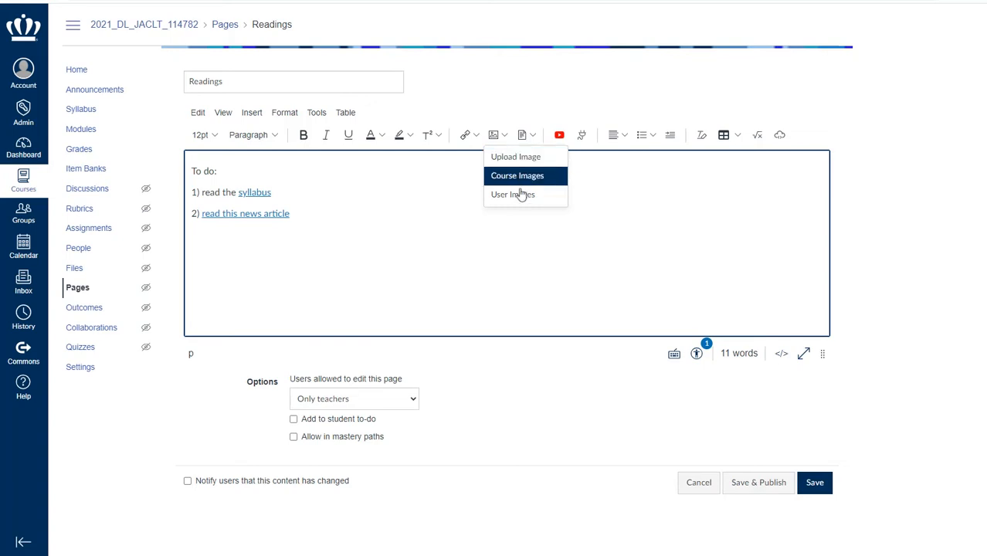
mouse_move(512, 194)
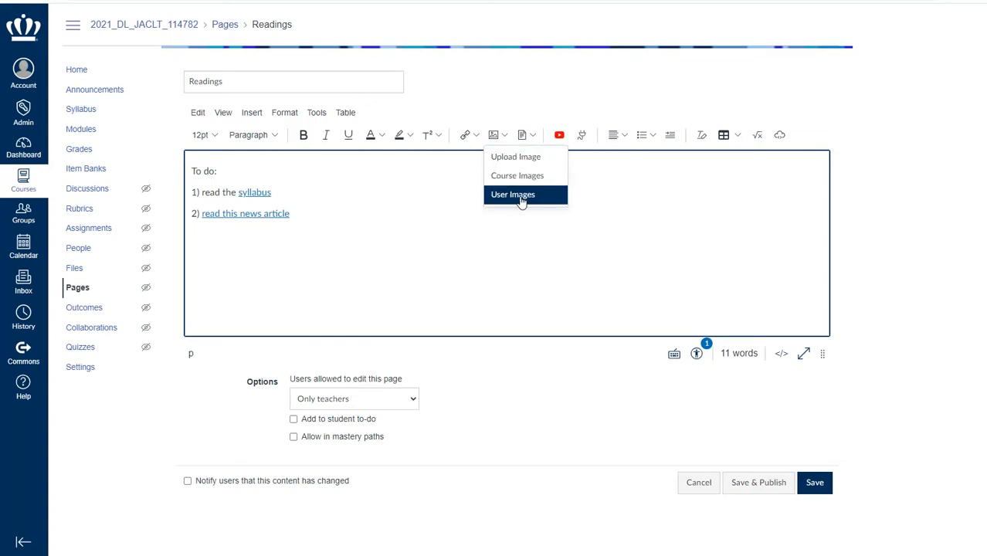
left_click(512, 194)
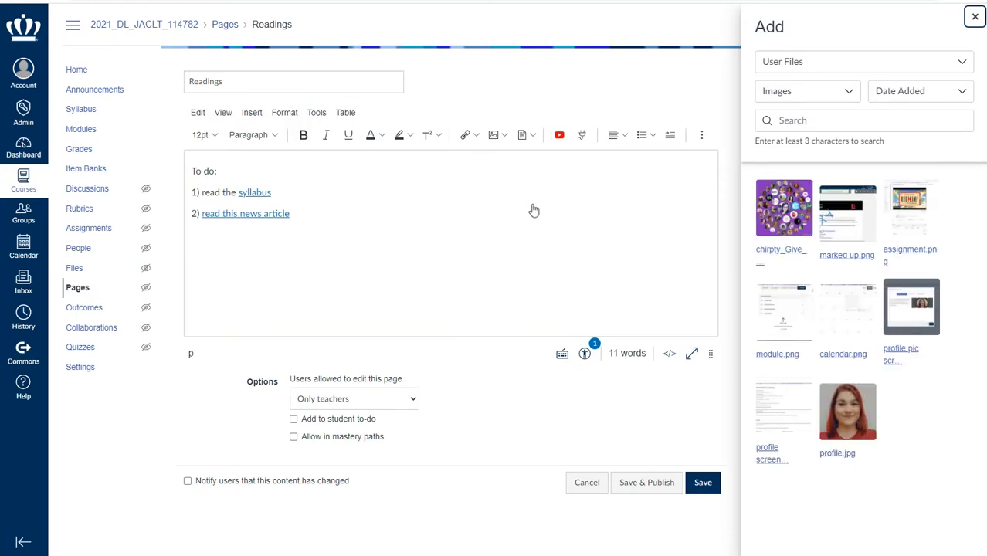
left_click(849, 412)
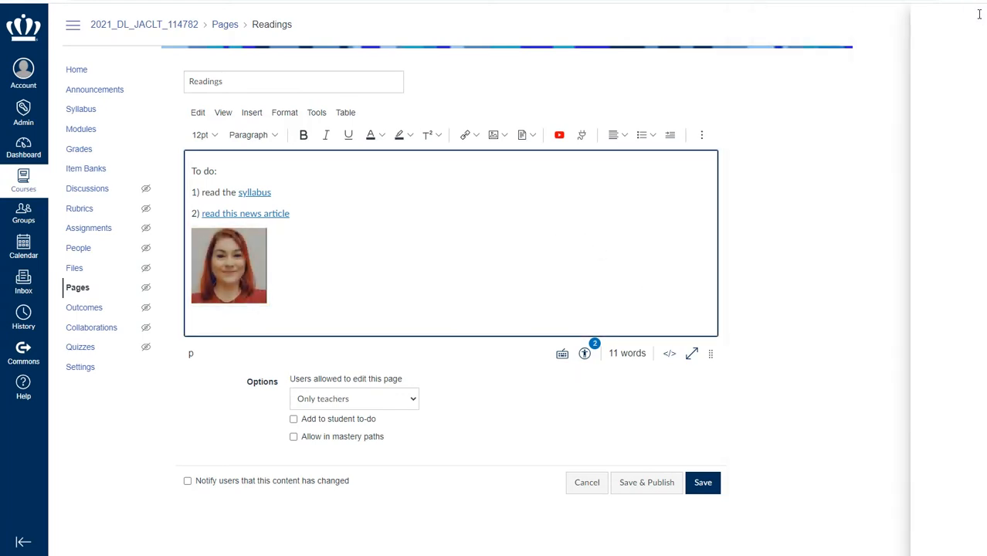
left_click(532, 135)
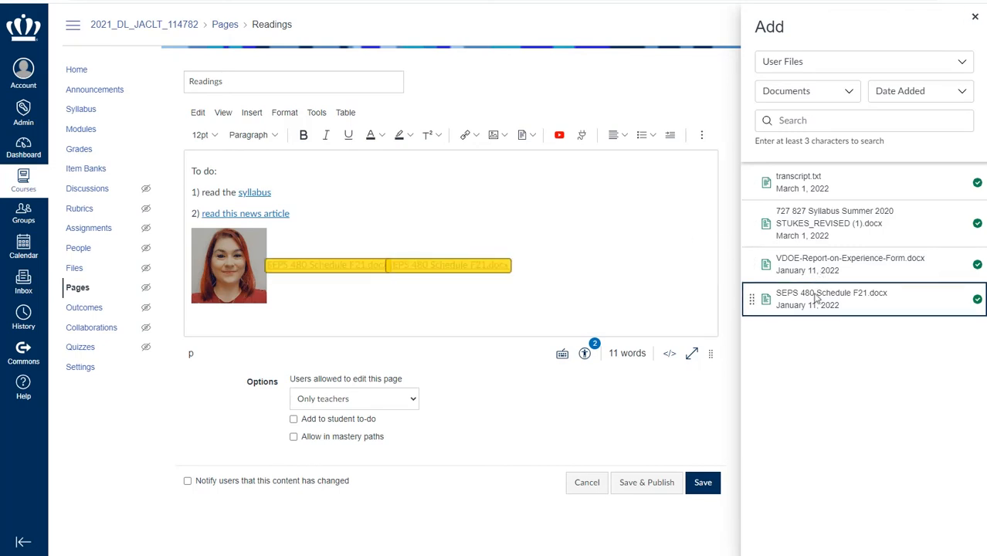
Step: Link SEPS 480 Schedule F21.docx from User Documents and close the Add panel
left_click(831, 299)
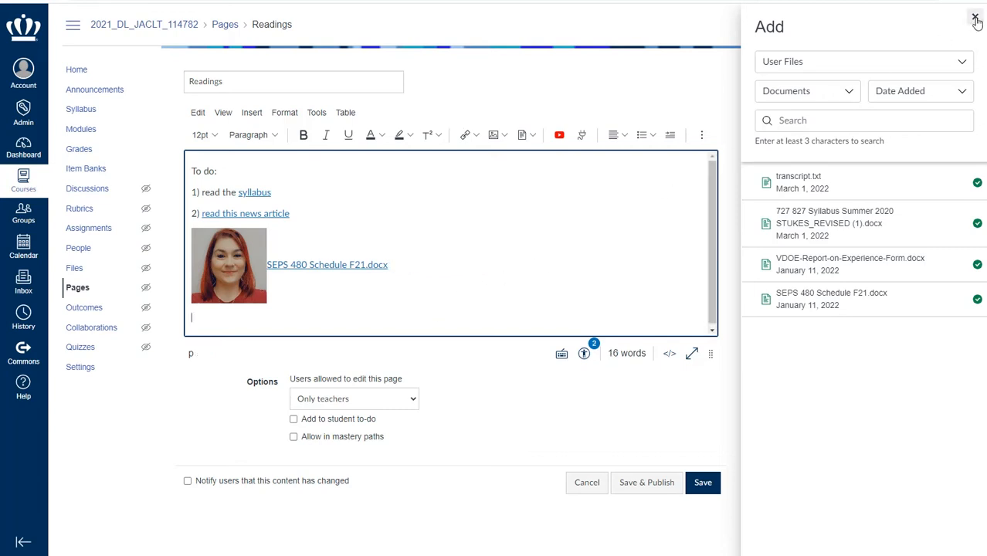
left_click(976, 17)
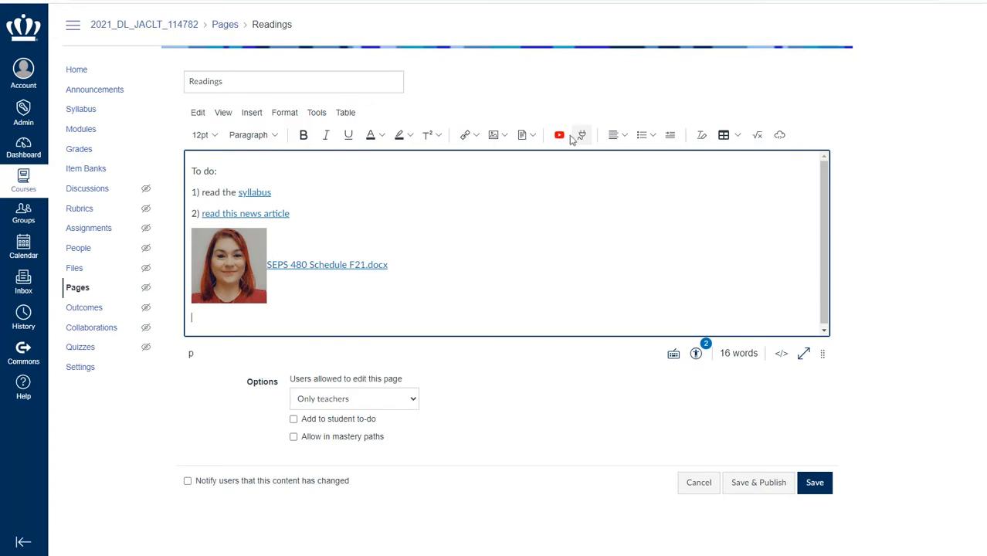
Step: Open Google Drive (LTI 1.3) from the toolbar's All Apps list
left_click(580, 134)
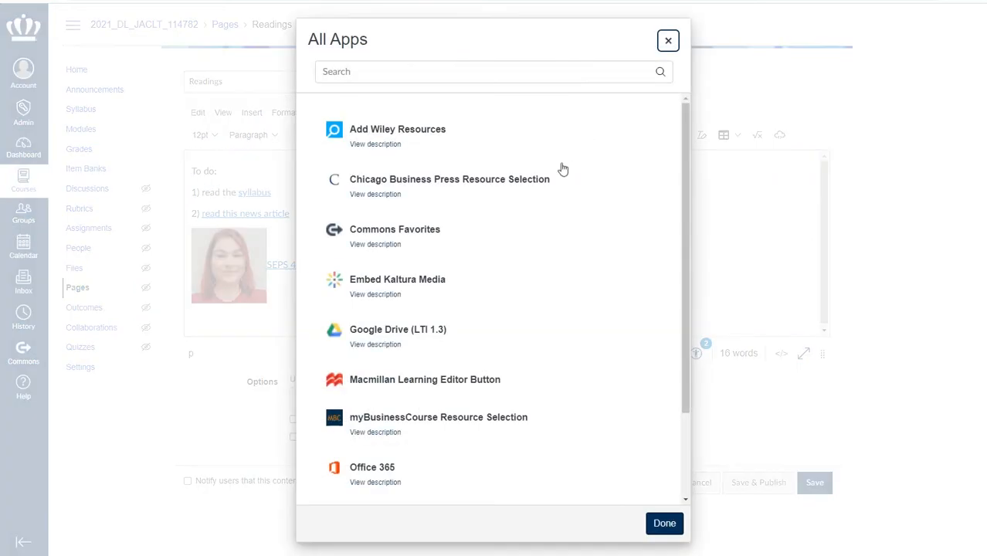
scroll("down", 3)
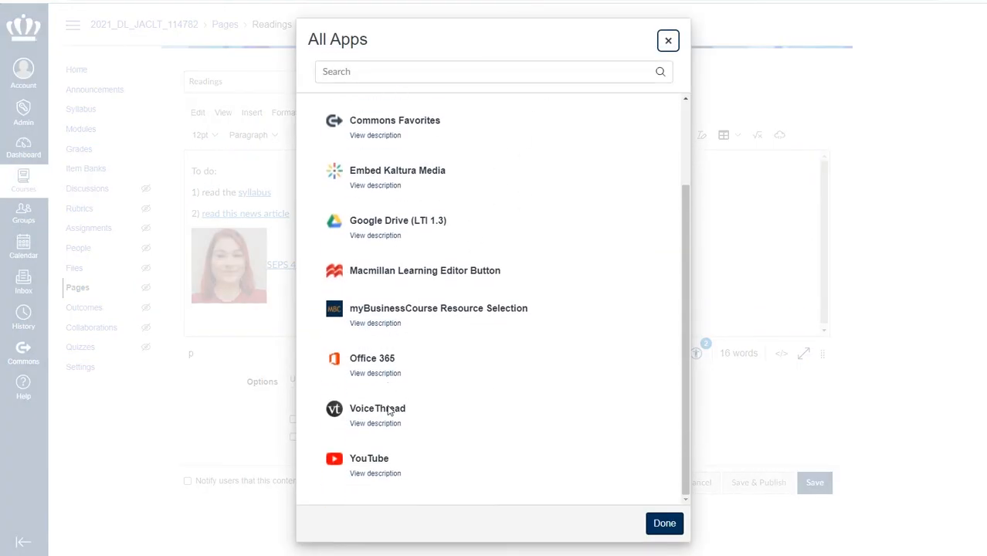
scroll("up", 3)
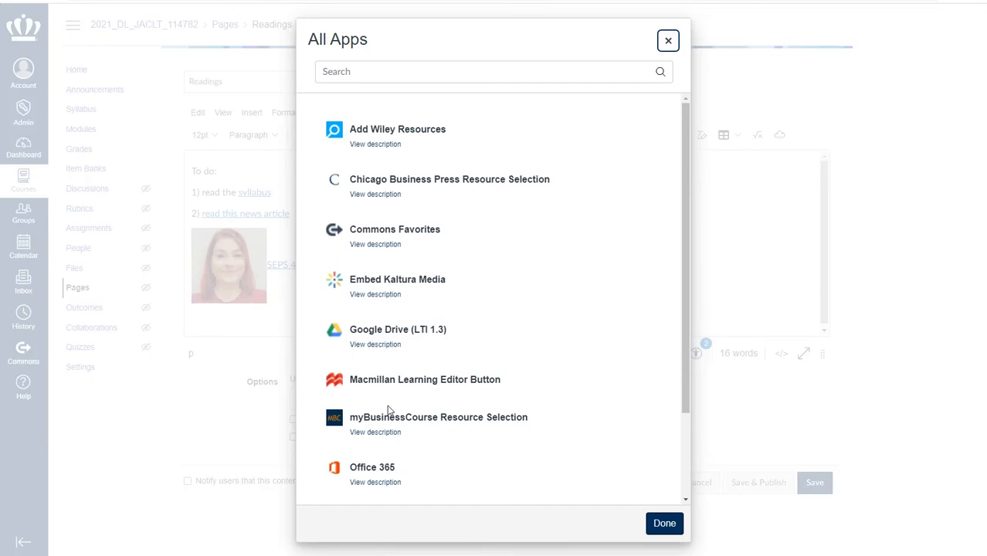
mouse_move(396, 335)
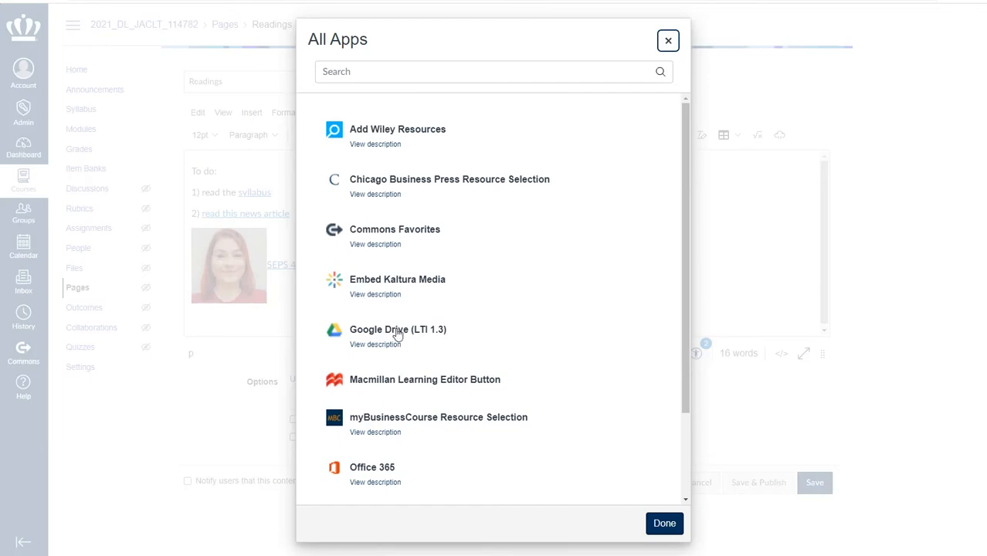
left_click(398, 329)
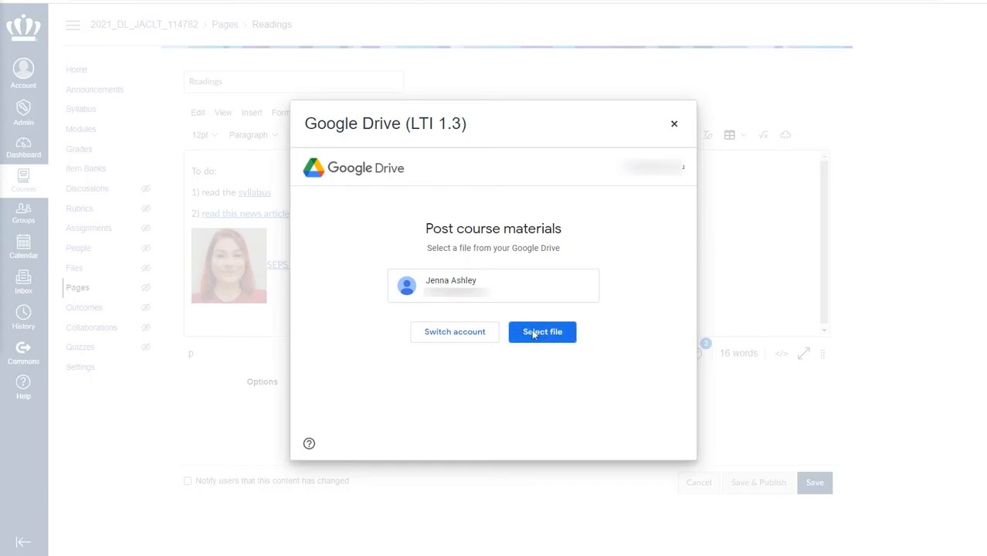
Step: Embed the Canvas: Assignments and Assessments slides from recent Drive files
left_click(543, 332)
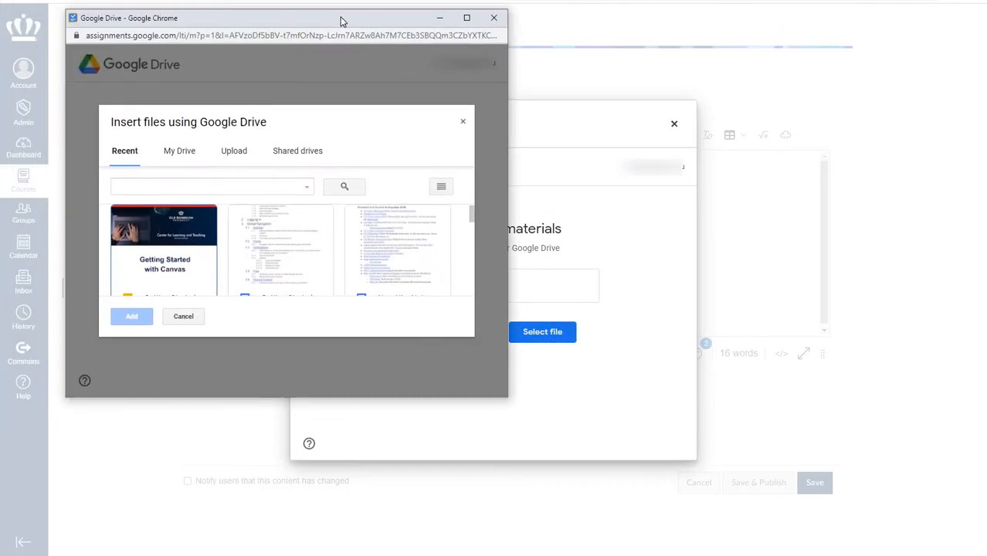
scroll("down", 3)
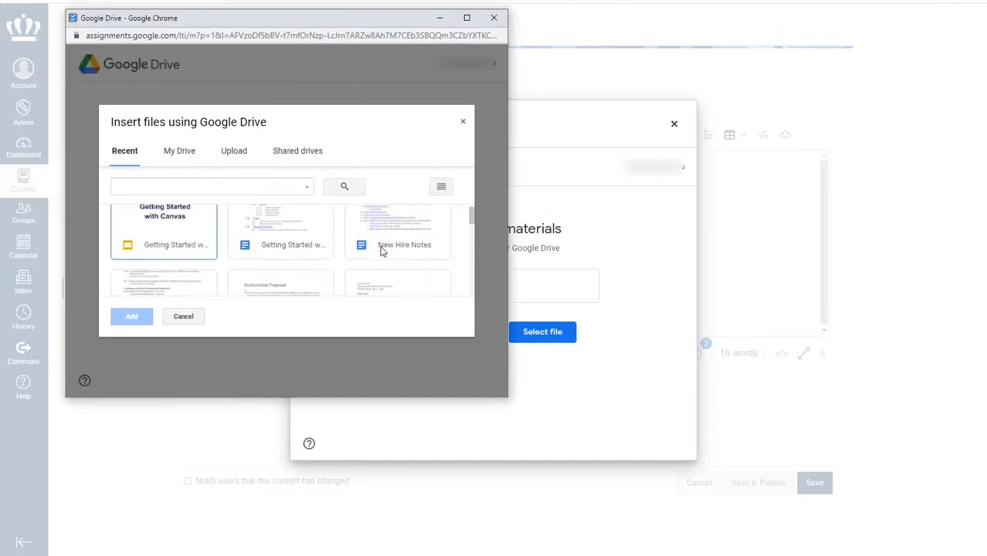
scroll("down", 3)
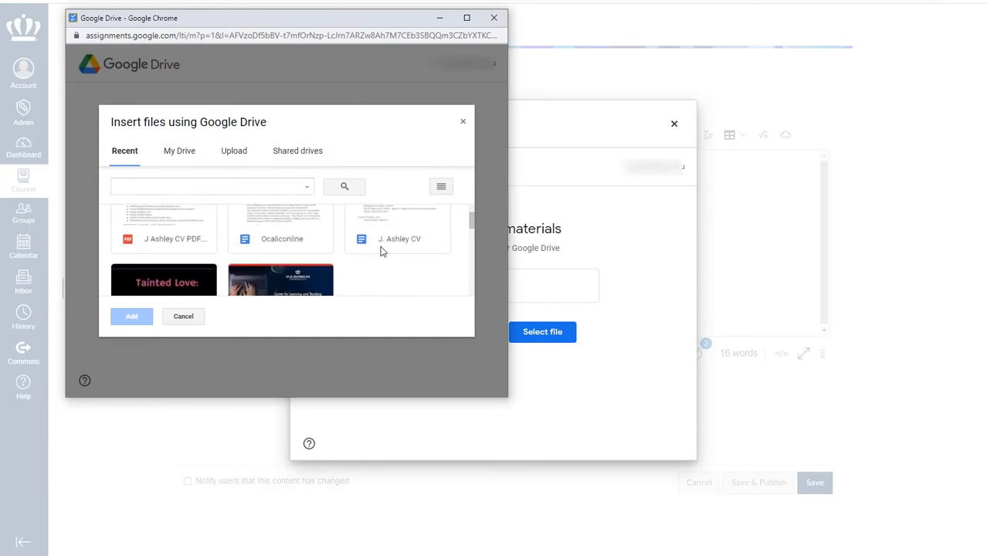
scroll("down", 3)
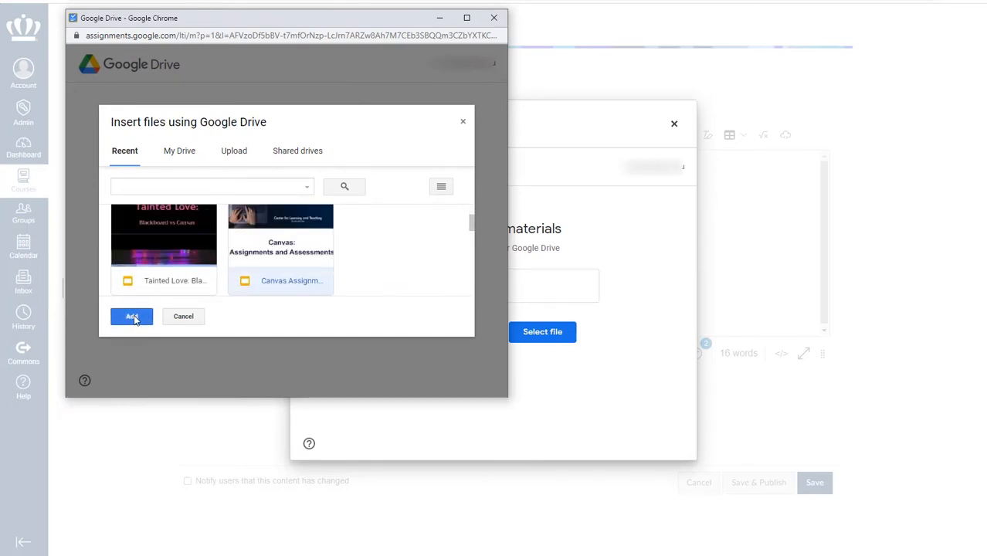
left_click(130, 316)
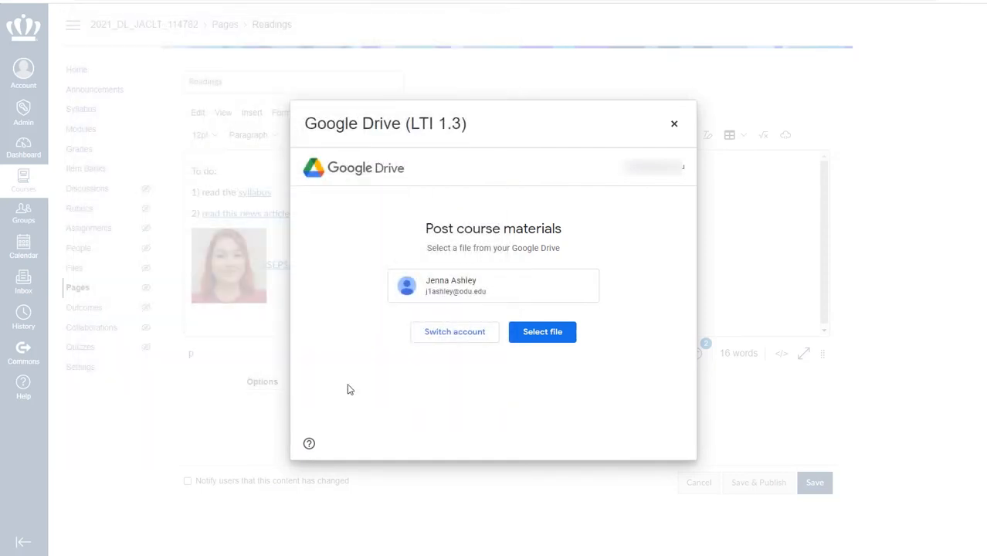
left_click(542, 331)
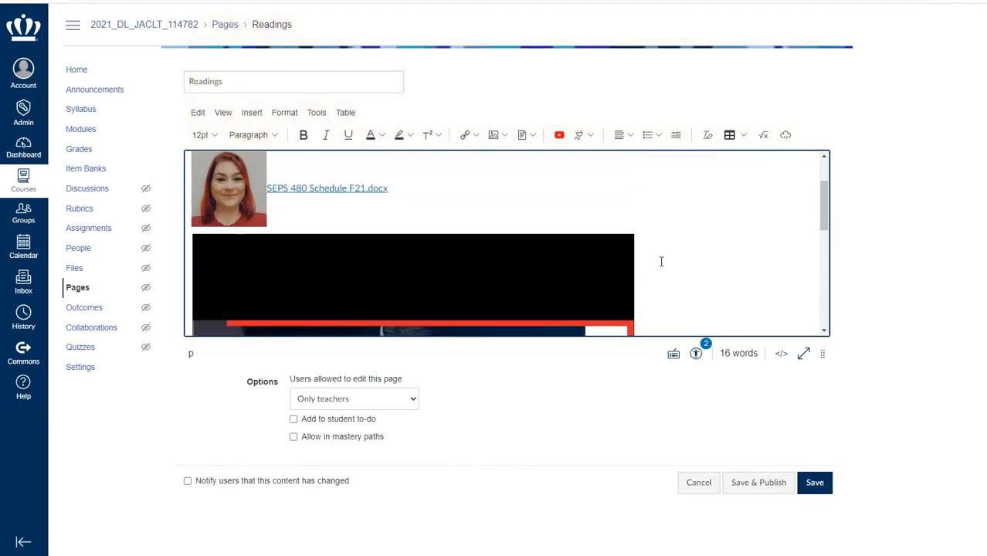
scroll("up", 3)
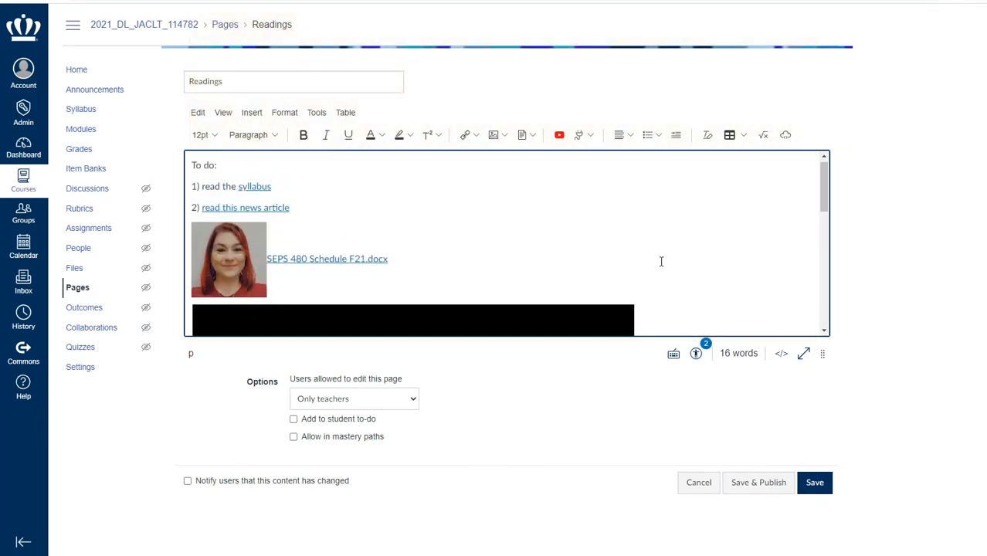
scroll("down", 3)
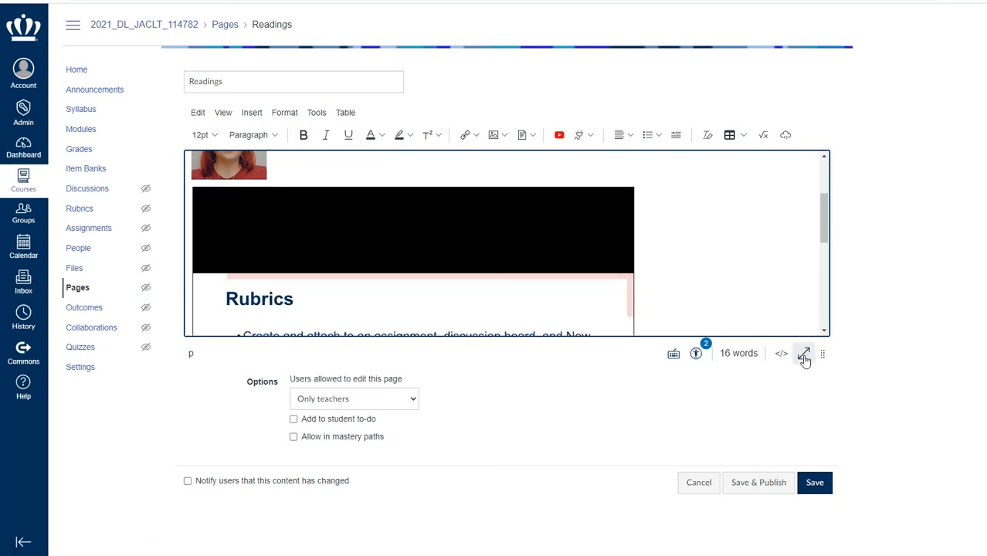
left_click(804, 353)
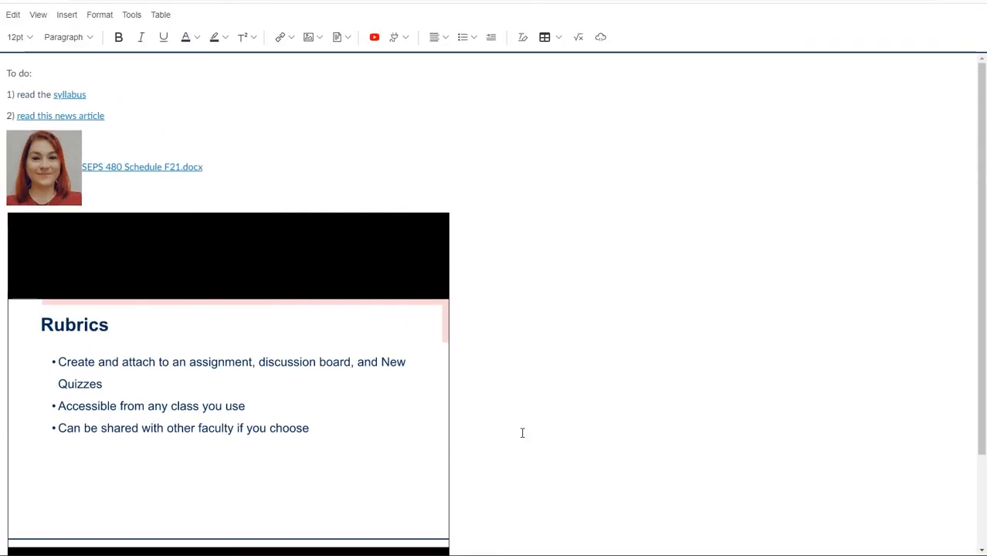
scroll("down", 3)
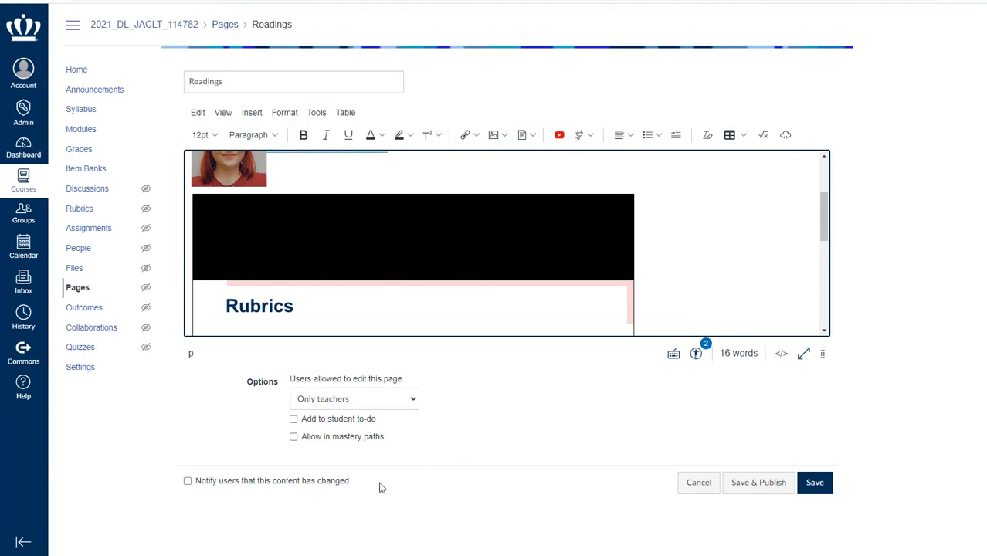
mouse_move(595, 145)
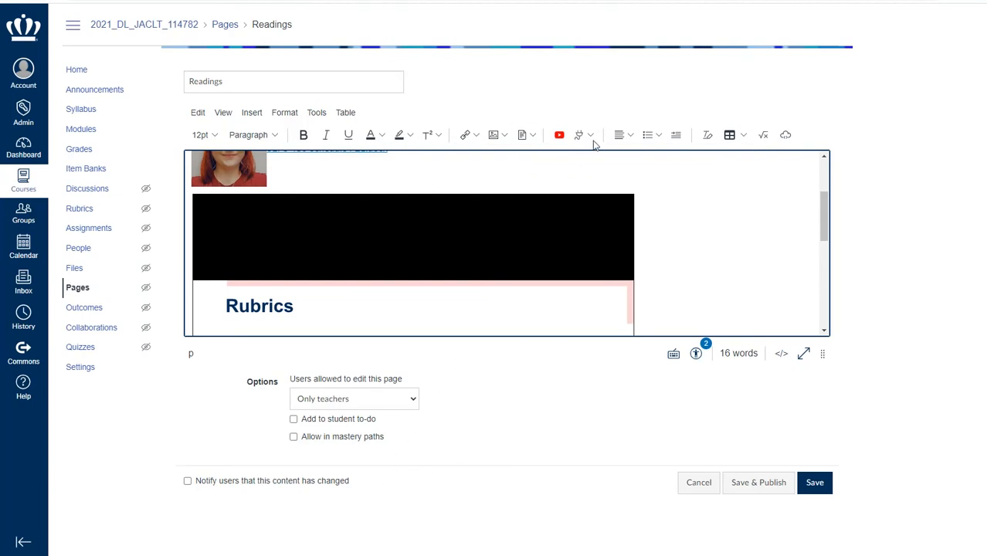
Step: Open Embed Kaltura Media through the Apps dropdown's View All list
left_click(579, 135)
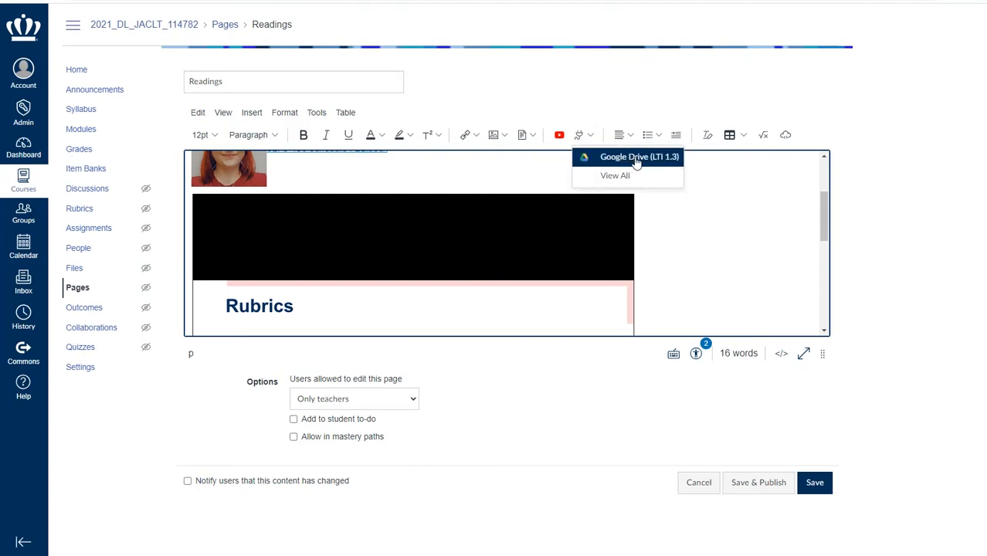
mouse_move(615, 175)
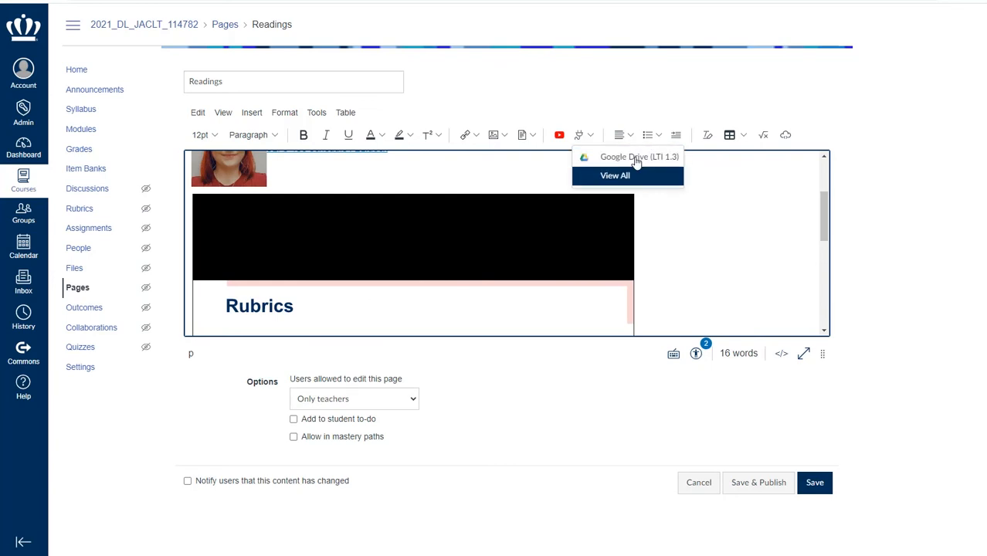
left_click(615, 175)
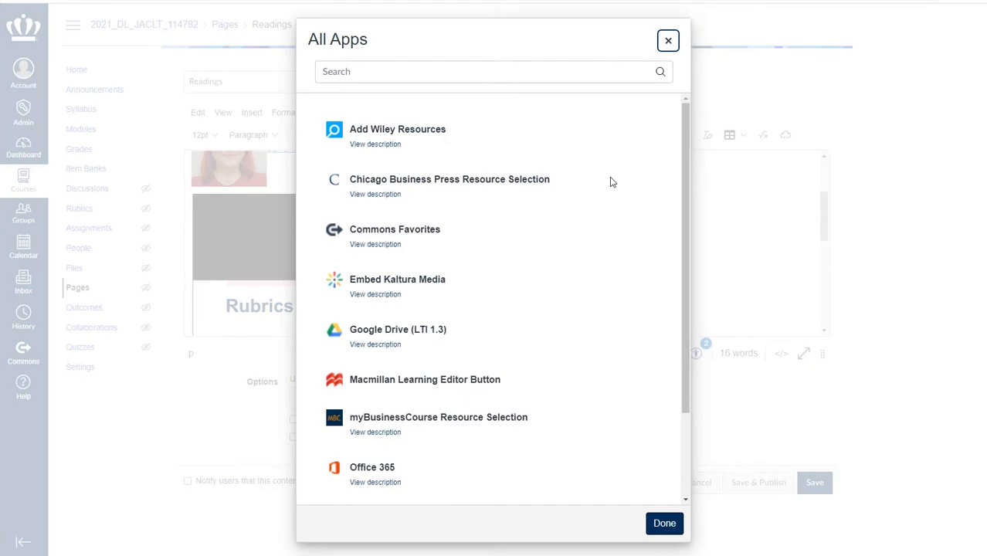
mouse_move(402, 286)
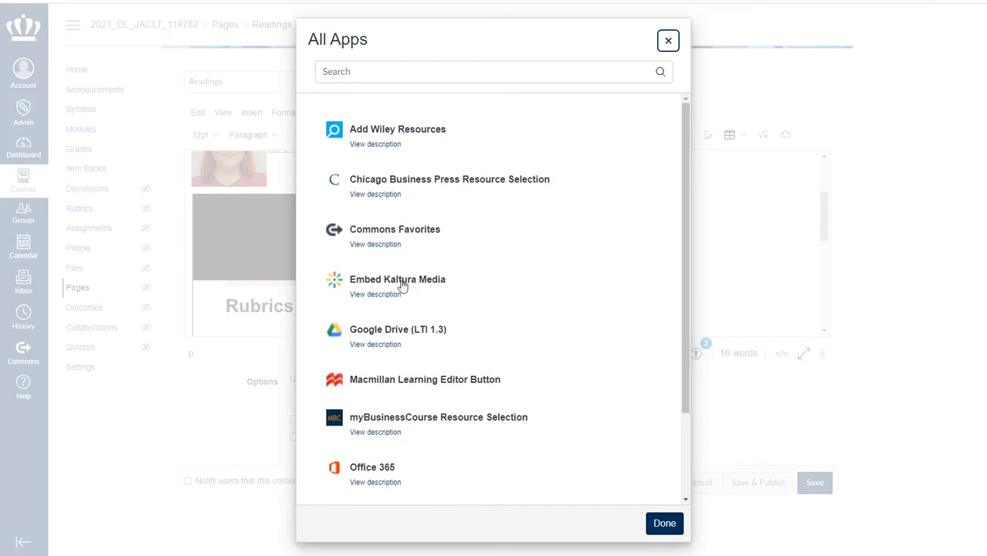
mouse_move(384, 282)
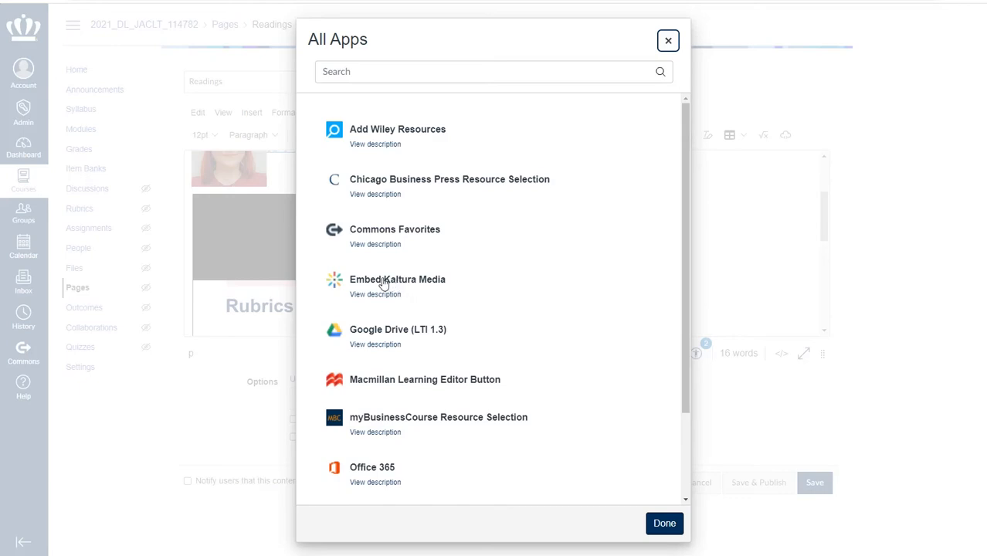
left_click(397, 278)
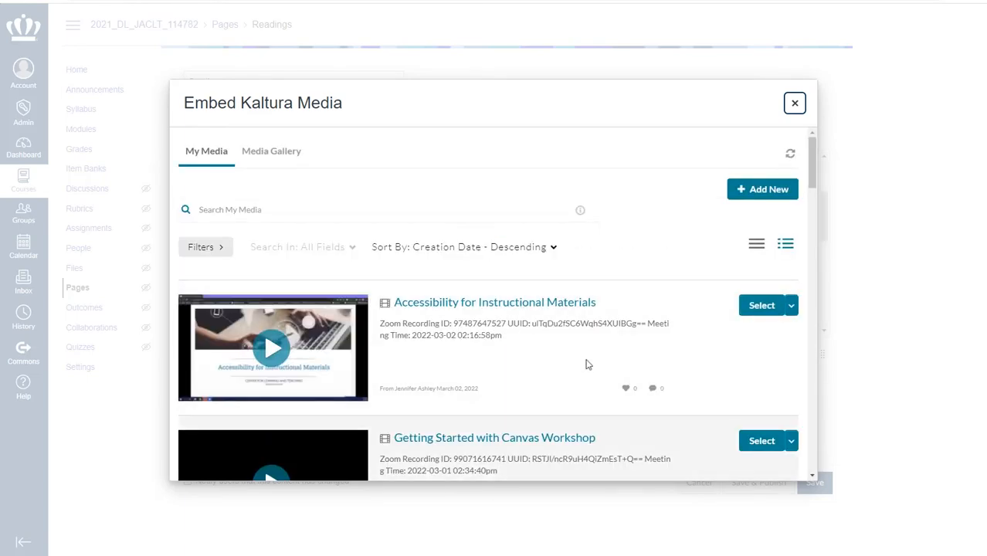
Step: Select the Using Equatio in Canvas video from My Media to embed it
scroll("down", 3)
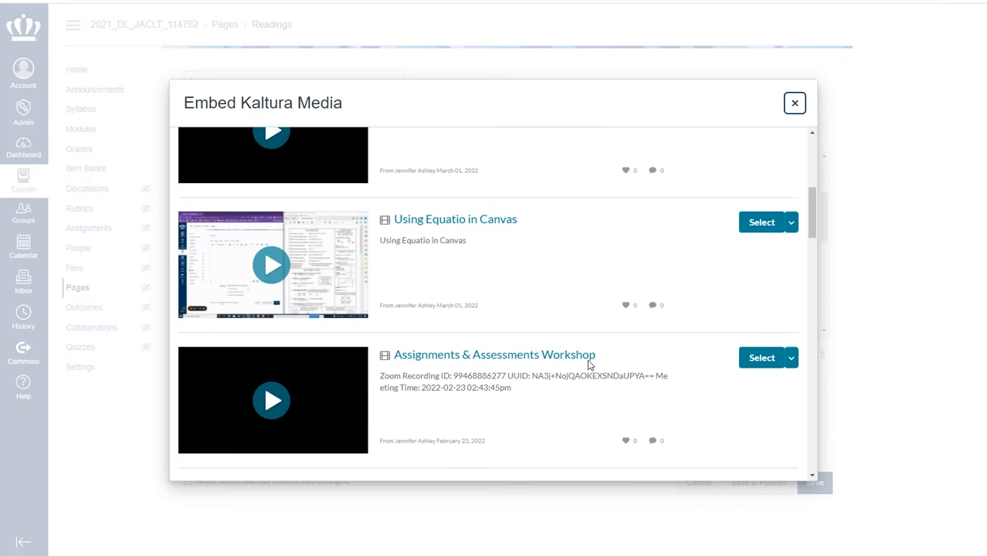
scroll("up", 3)
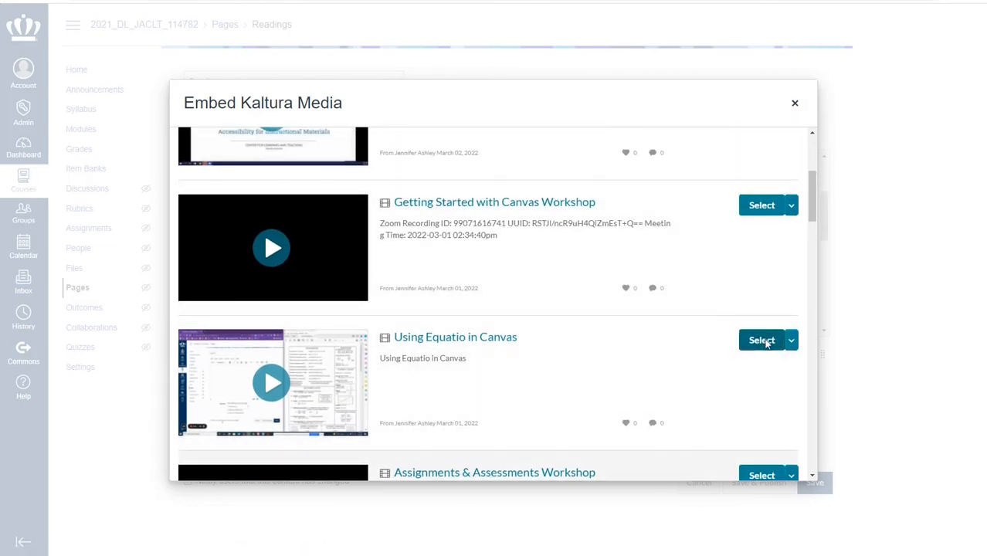
left_click(761, 340)
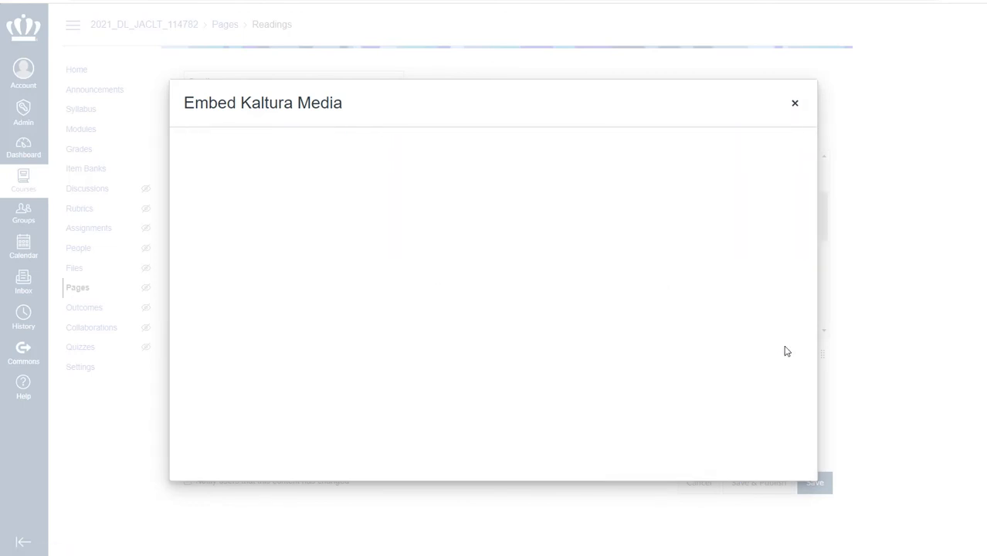
left_click(795, 103)
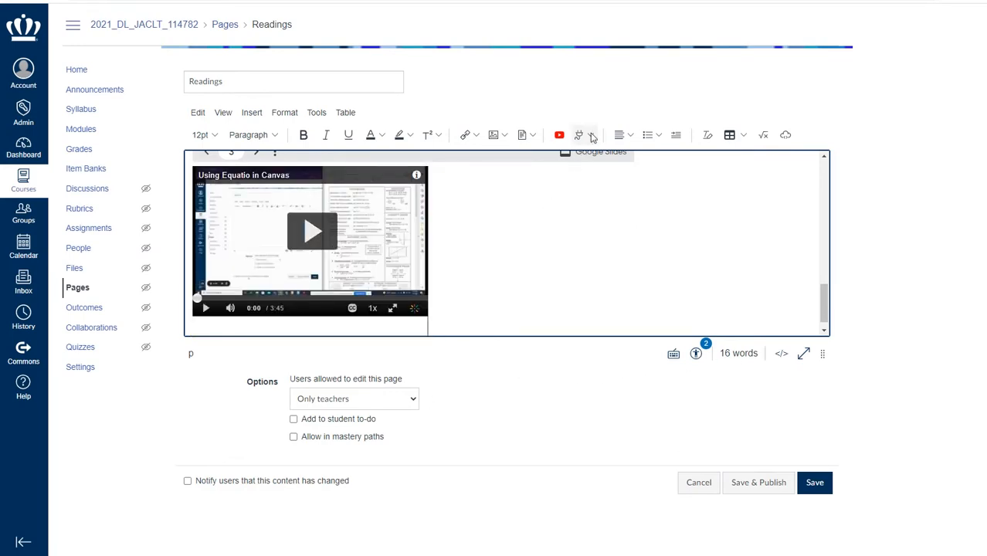
left_click(579, 135)
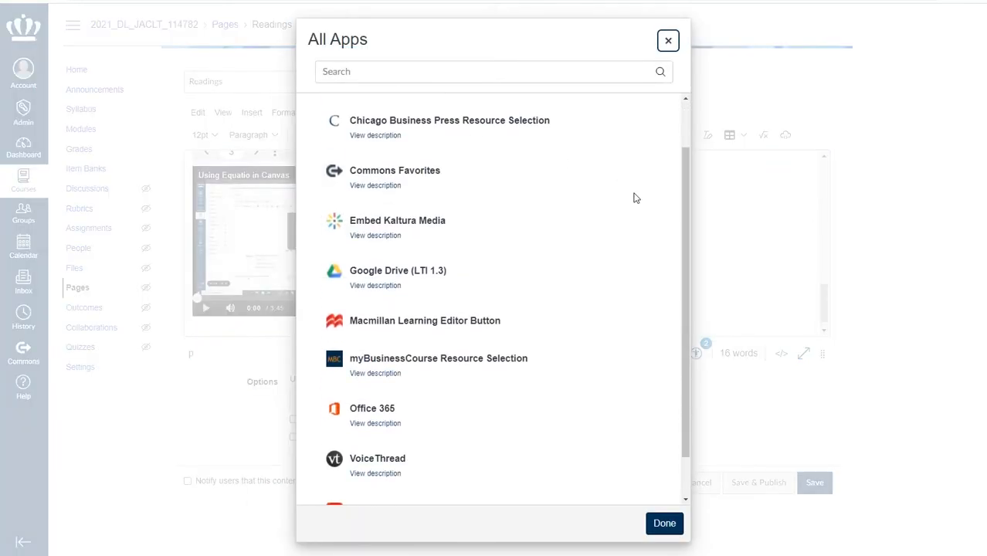
scroll("down", 3)
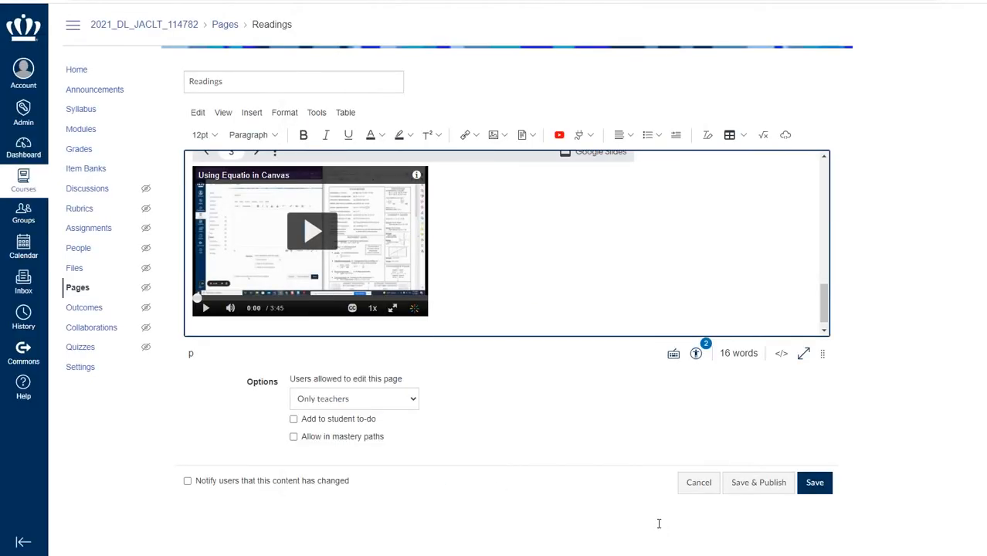
mouse_move(661, 528)
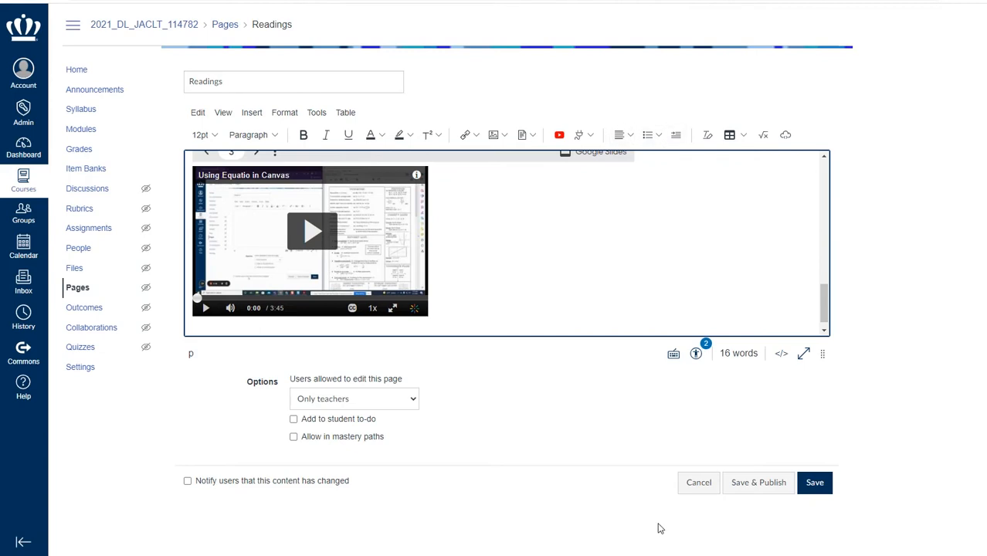
left_click(652, 135)
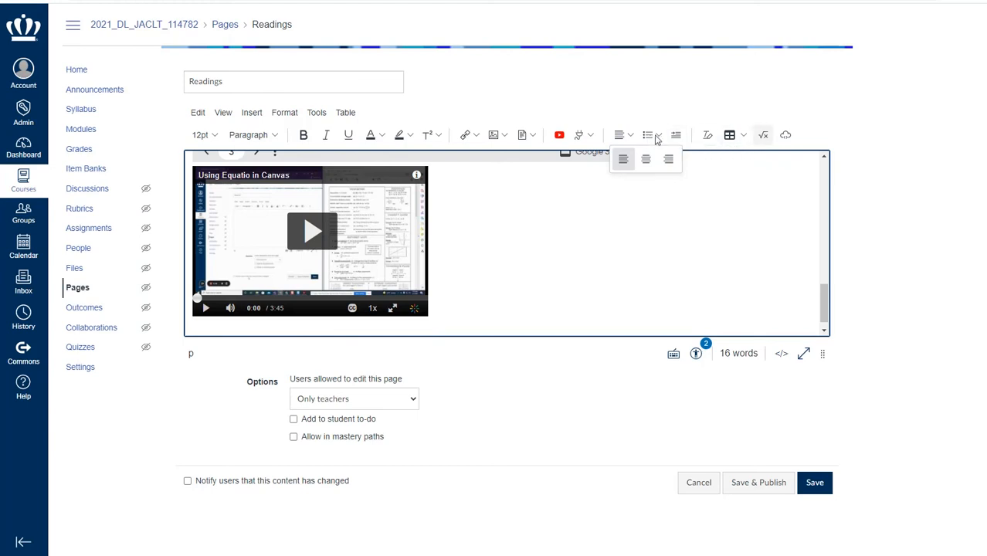
mouse_move(729, 135)
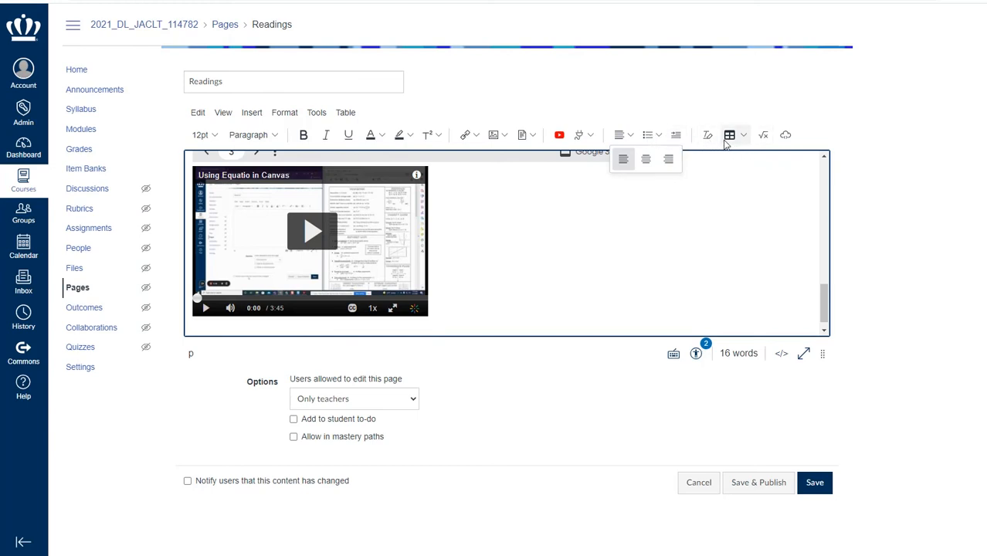
mouse_move(746, 141)
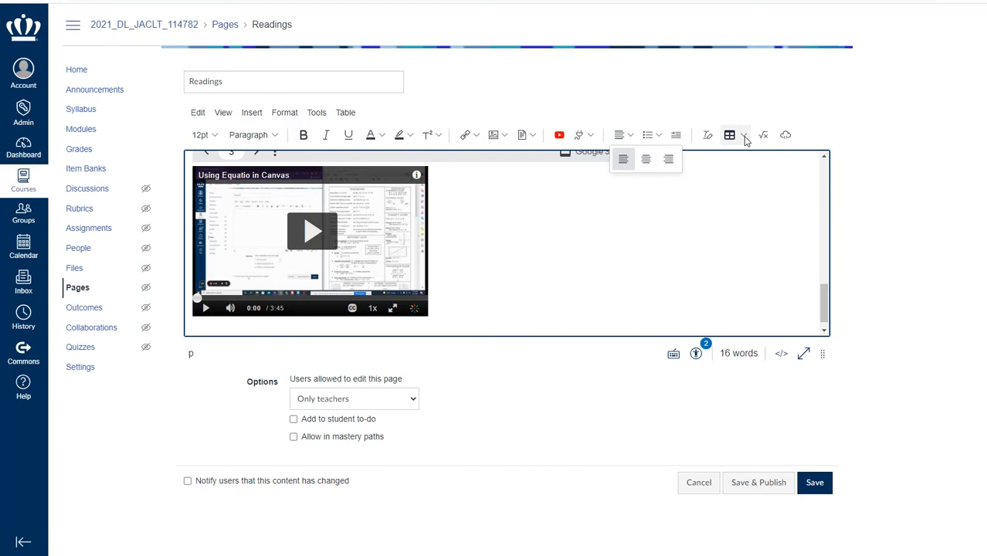
left_click(729, 135)
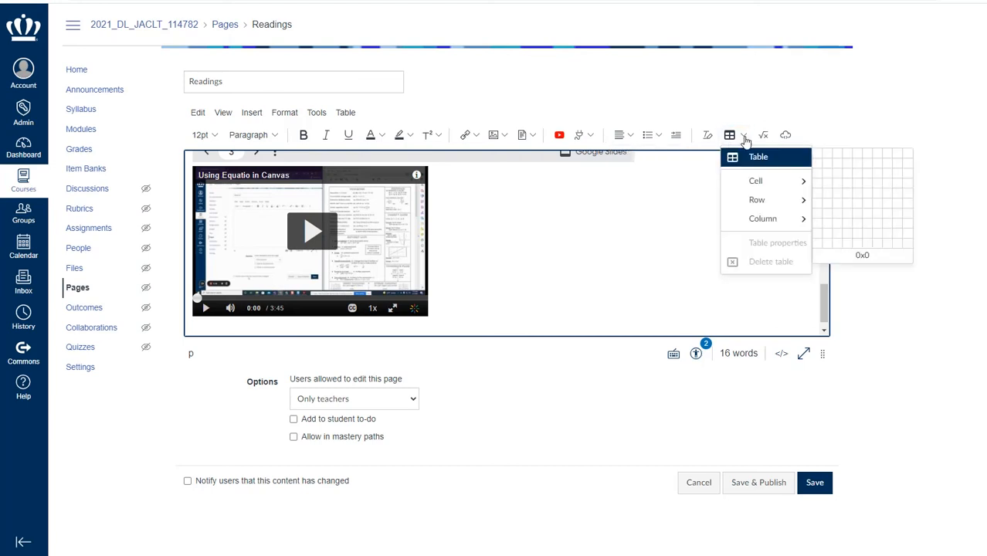
left_click(665, 205)
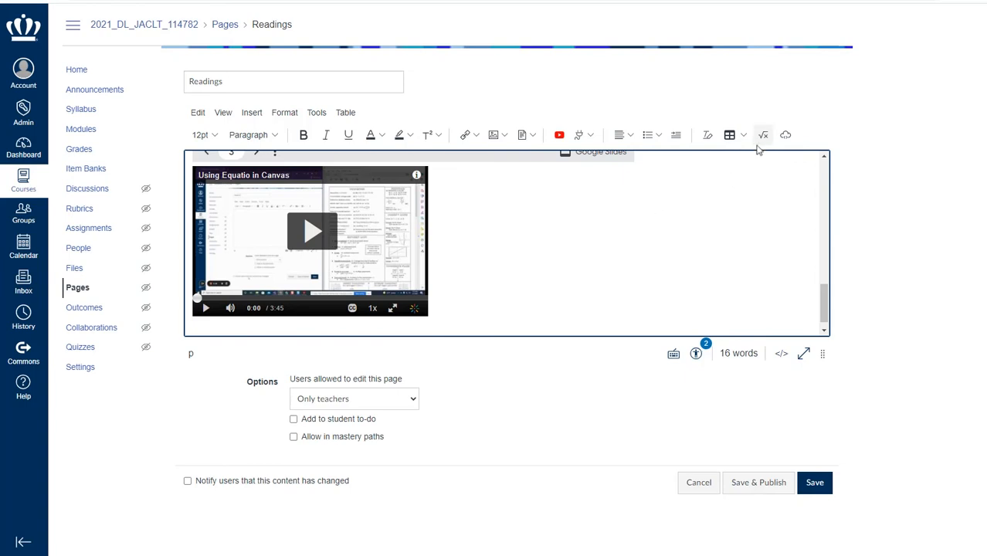
left_click(763, 134)
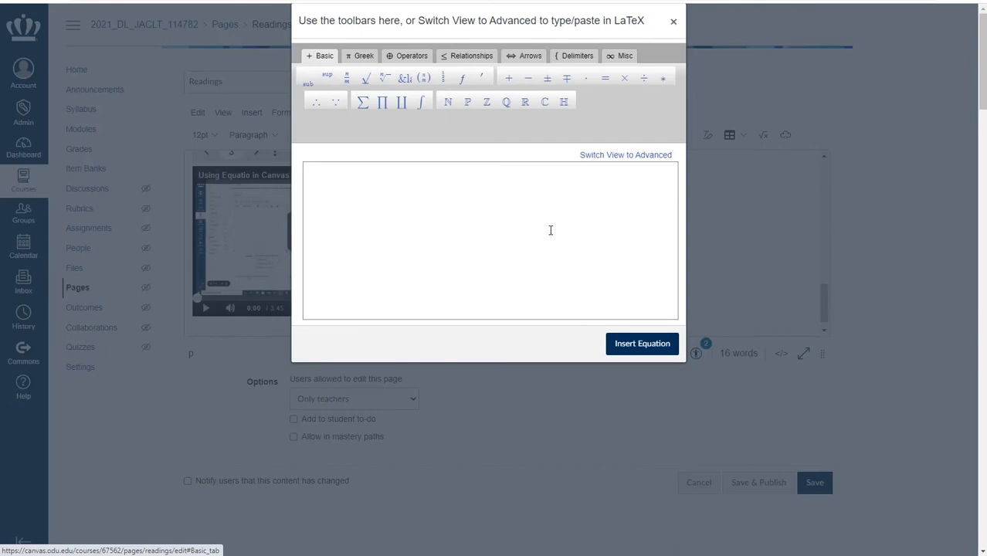
mouse_move(531, 168)
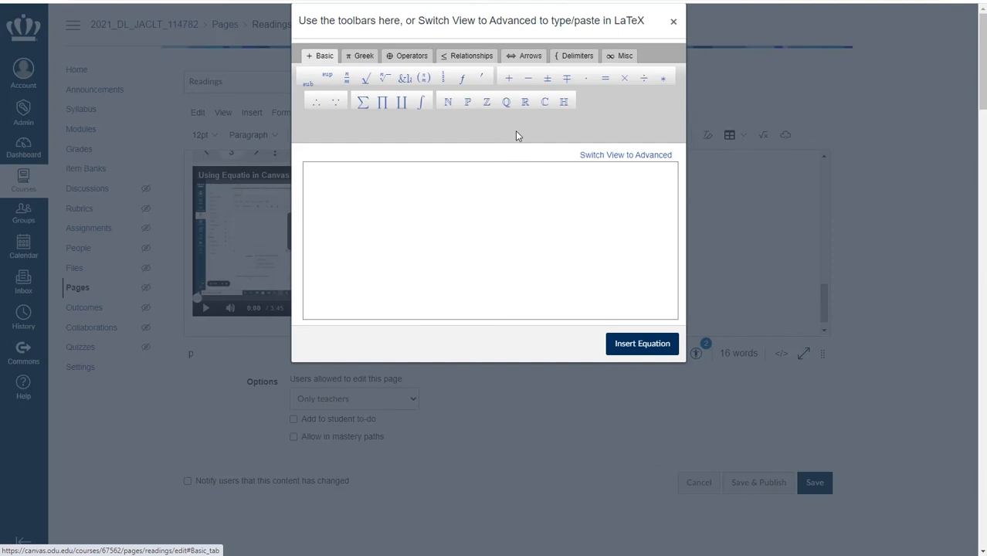
mouse_move(602, 155)
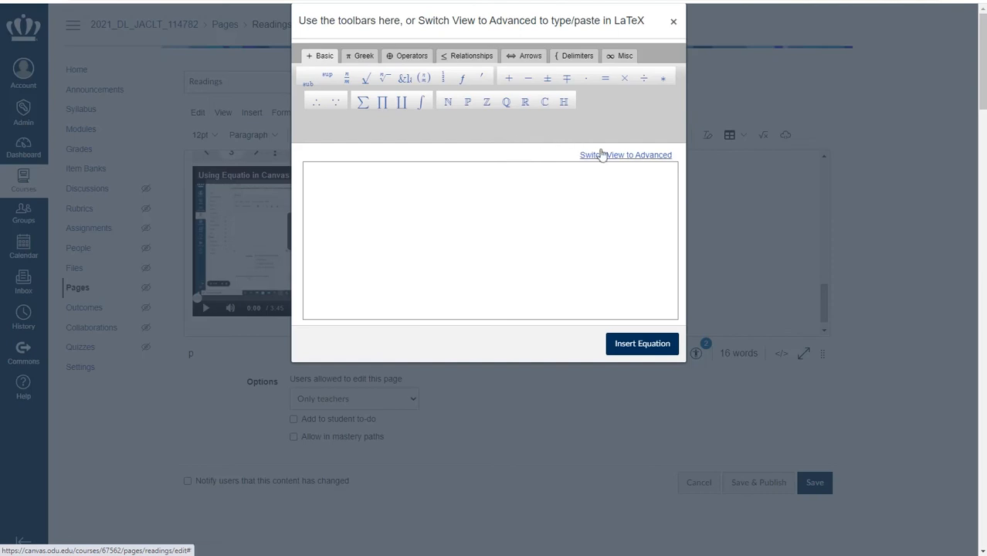
left_click(626, 155)
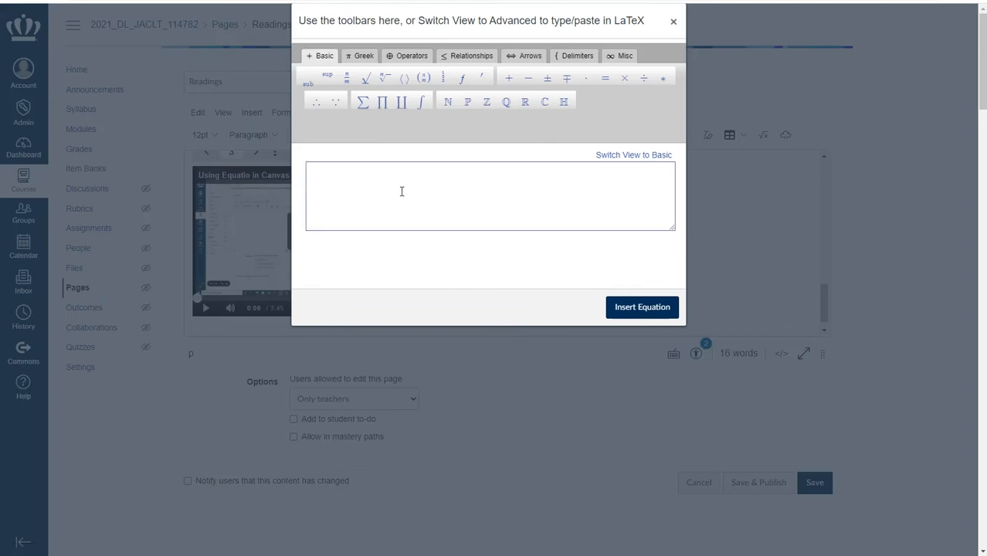
left_click(673, 21)
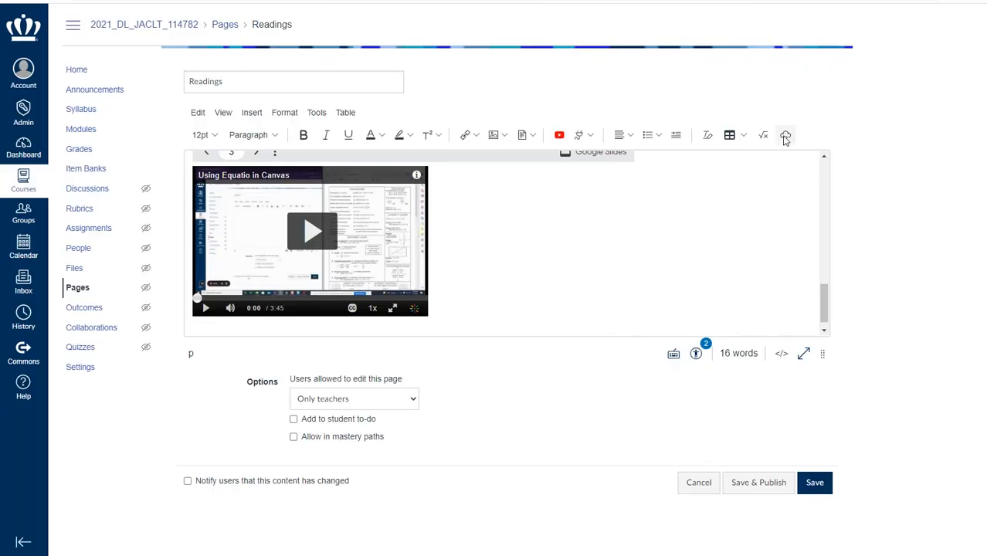
left_click(786, 135)
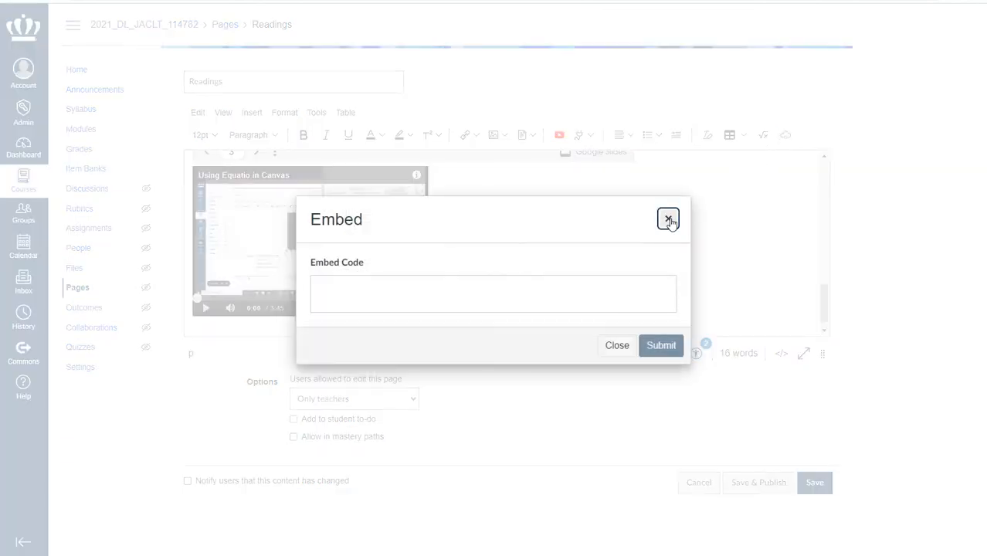
left_click(668, 219)
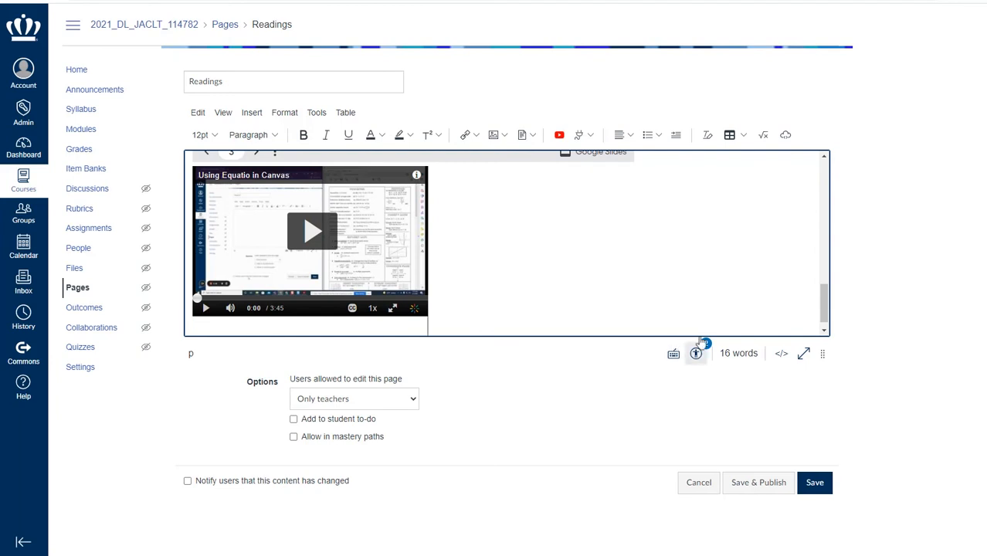
mouse_move(705, 344)
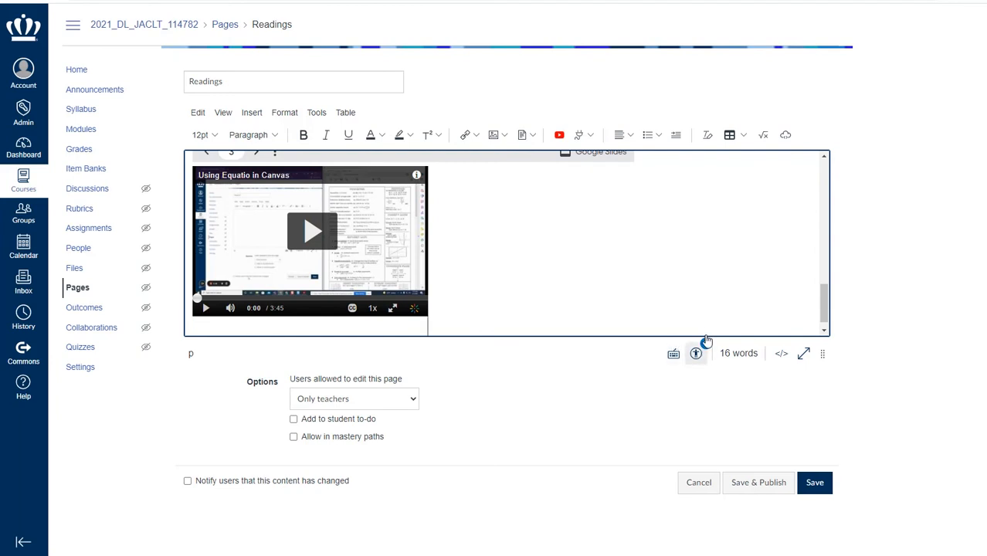
mouse_move(695, 353)
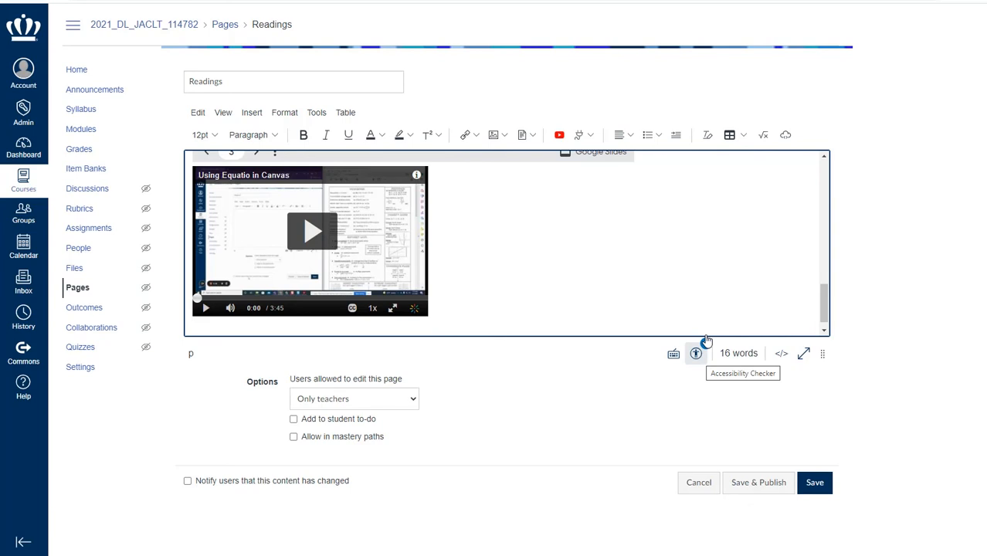
mouse_move(696, 353)
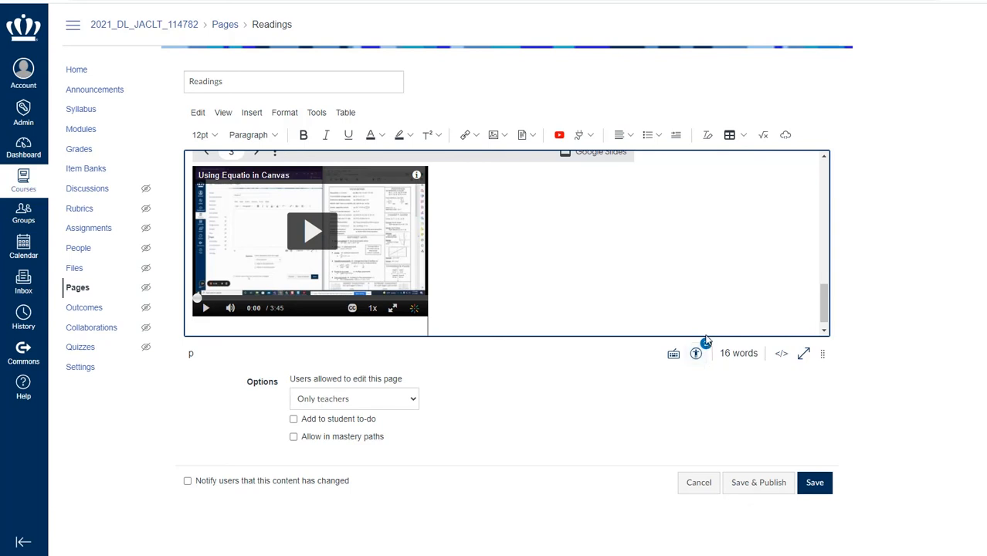
mouse_move(697, 354)
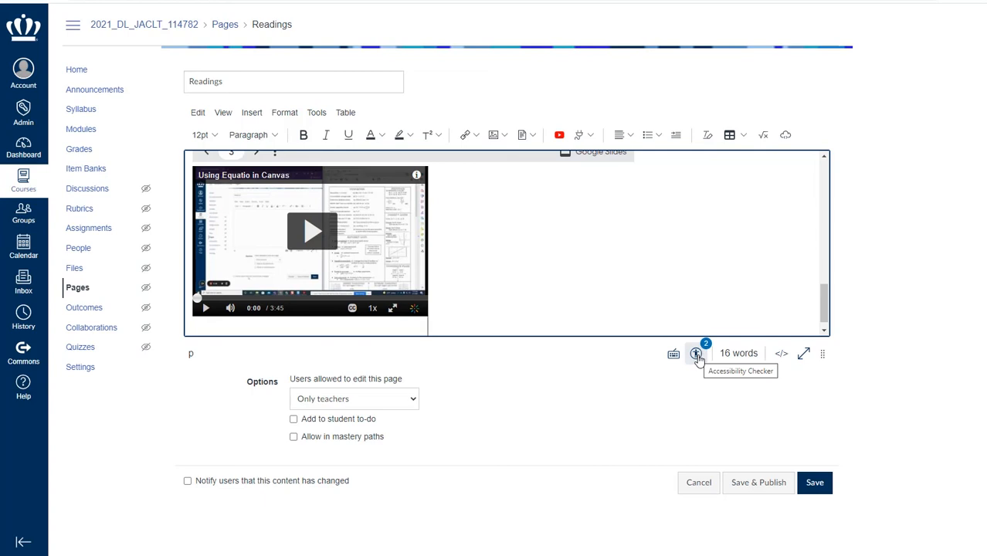
Step: In the Accessibility Checker, format the two to-do lines as a list and apply the fix
left_click(696, 353)
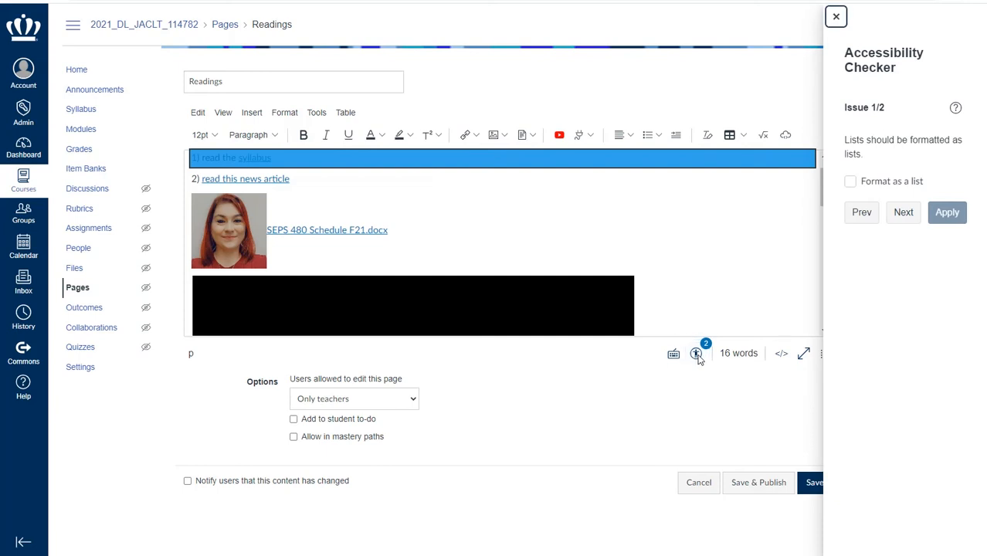
mouse_move(357, 223)
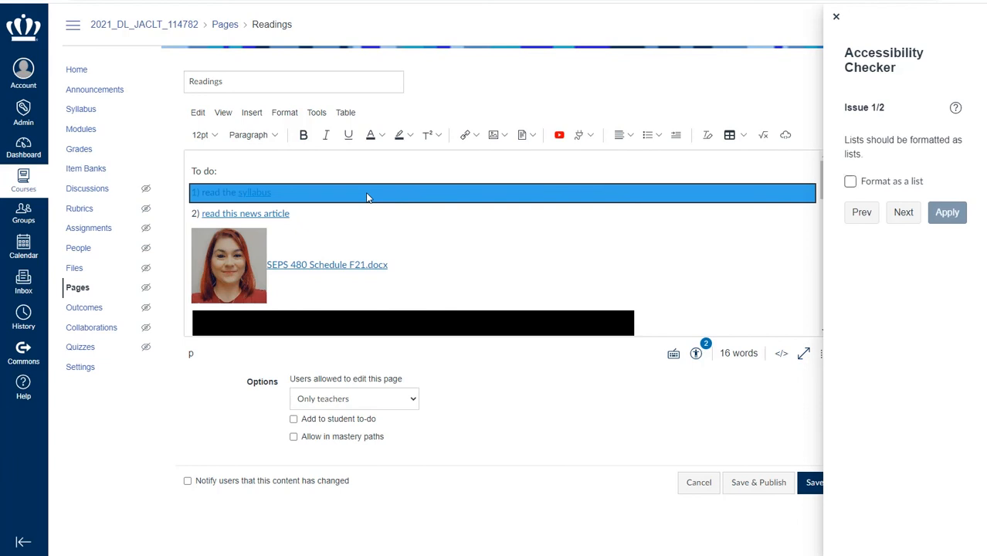
left_click(850, 181)
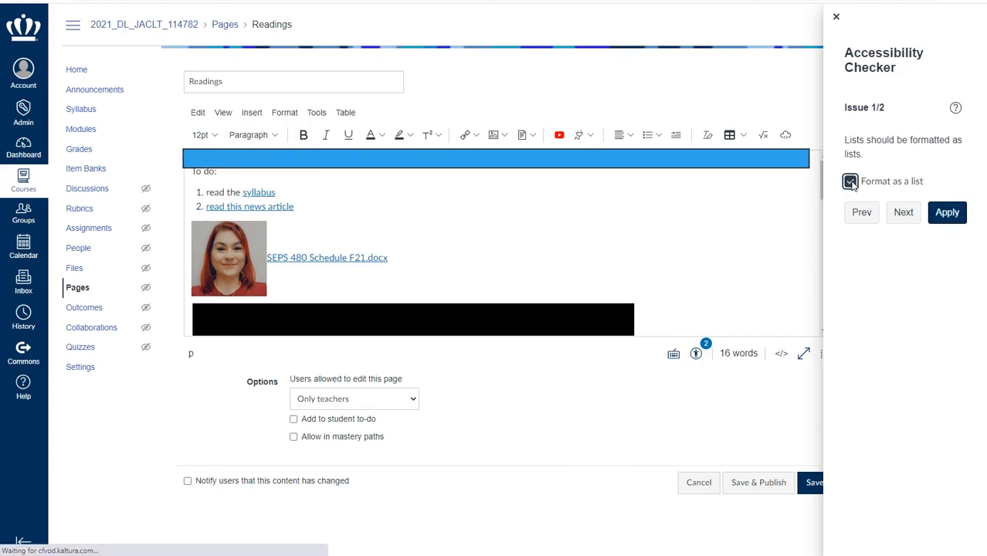
left_click(947, 213)
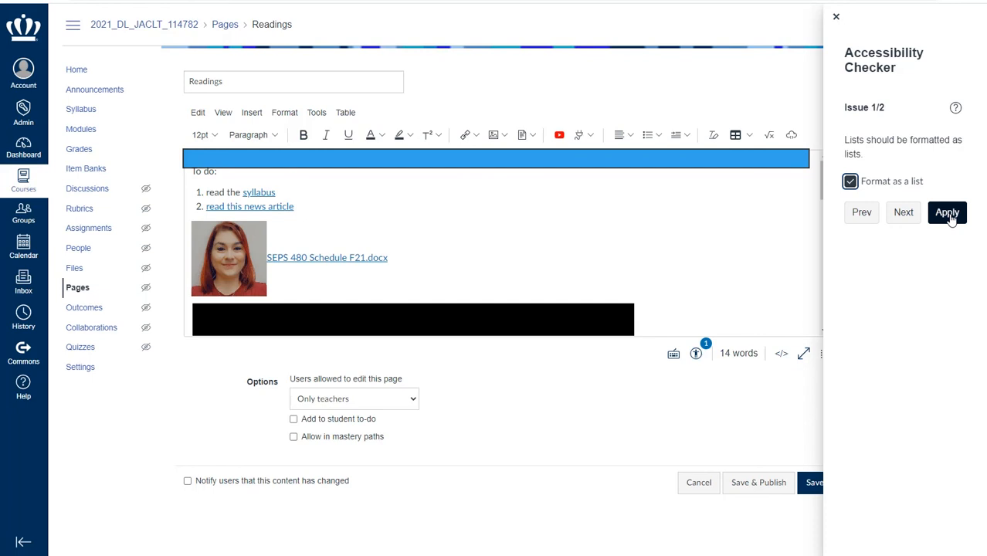
left_click(947, 212)
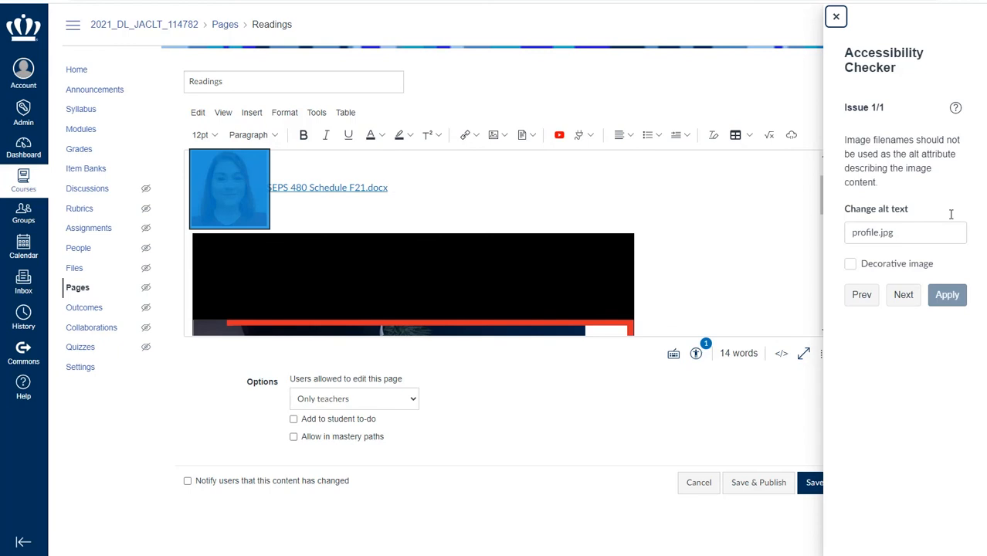
mouse_move(791, 210)
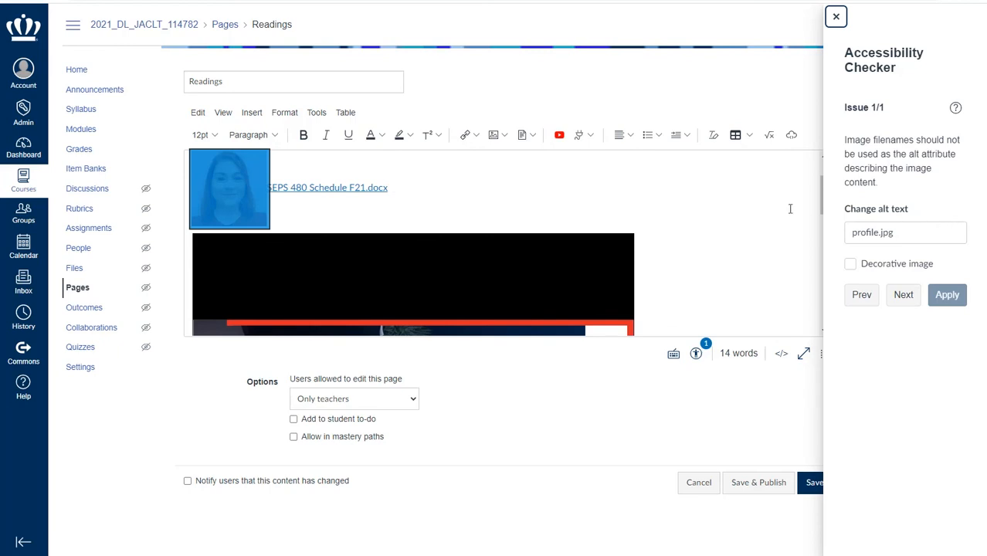
mouse_move(231, 204)
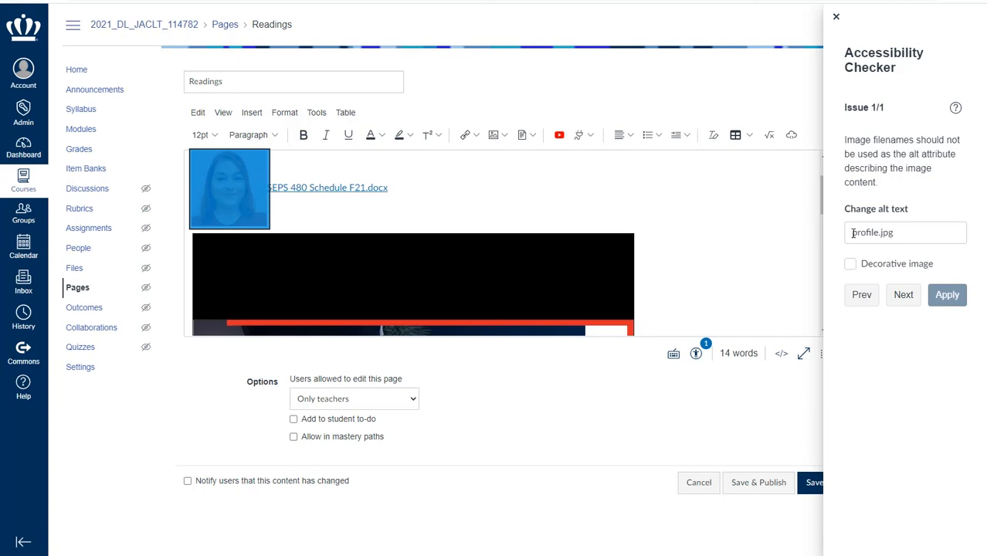
mouse_move(952, 222)
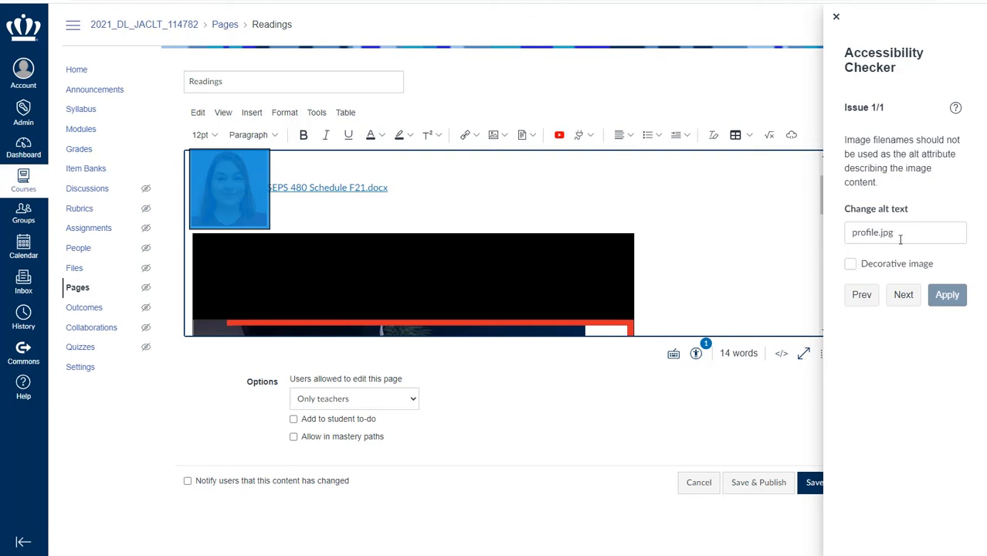
Step: Edit the profile photo's alt text to 'professor a ashley' and mark it decorative
type("professor a")
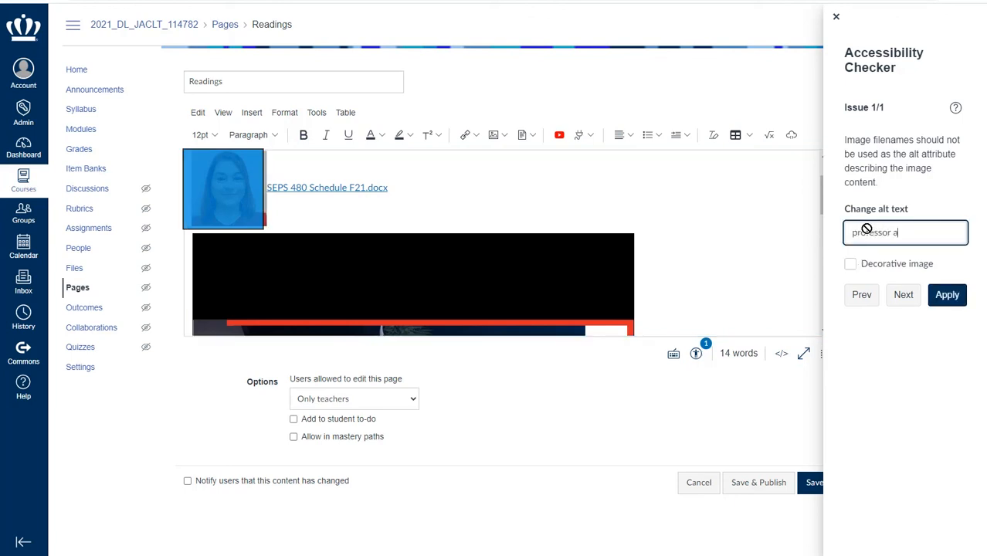
type("ashley")
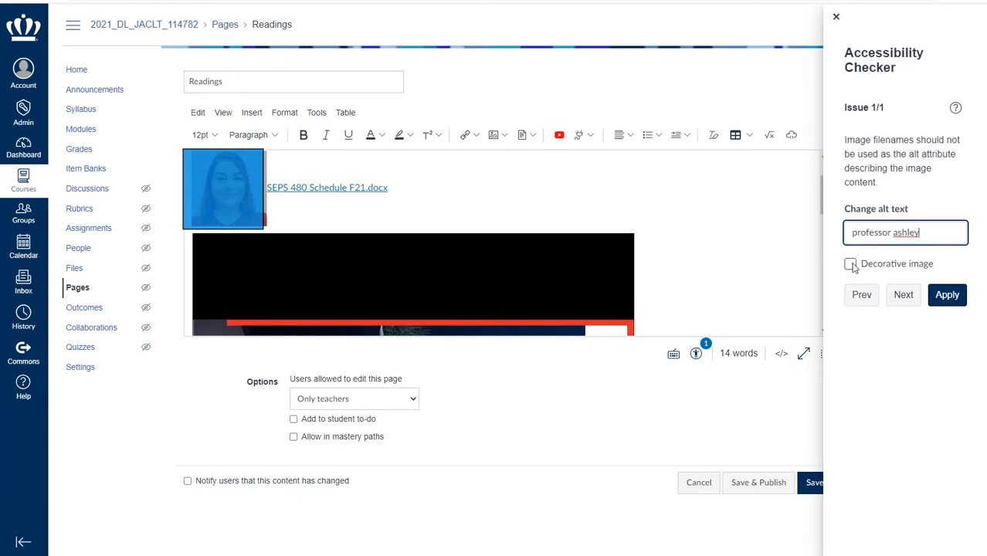
left_click(851, 264)
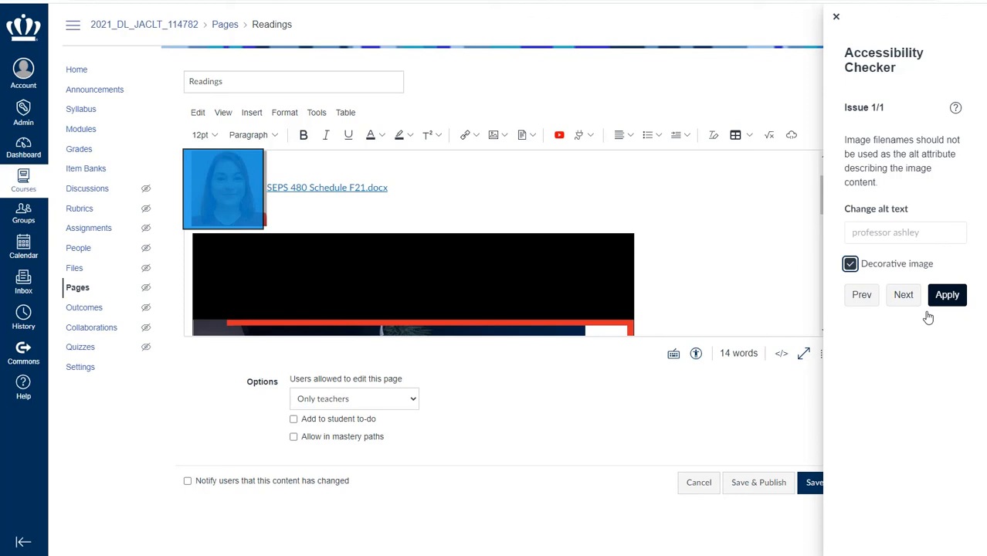
left_click(947, 294)
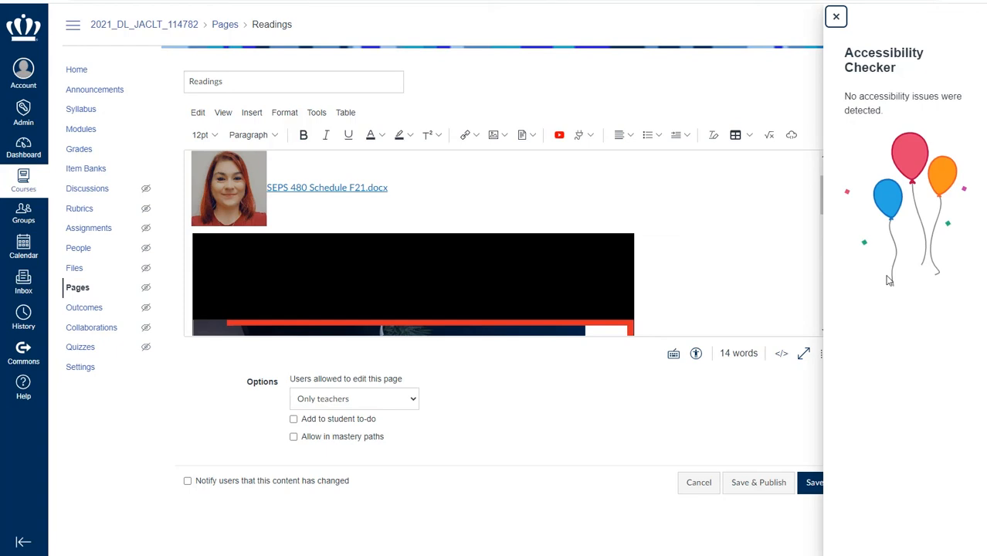
Step: Close the Accessibility Checker panel and save the Readings page
left_click(837, 16)
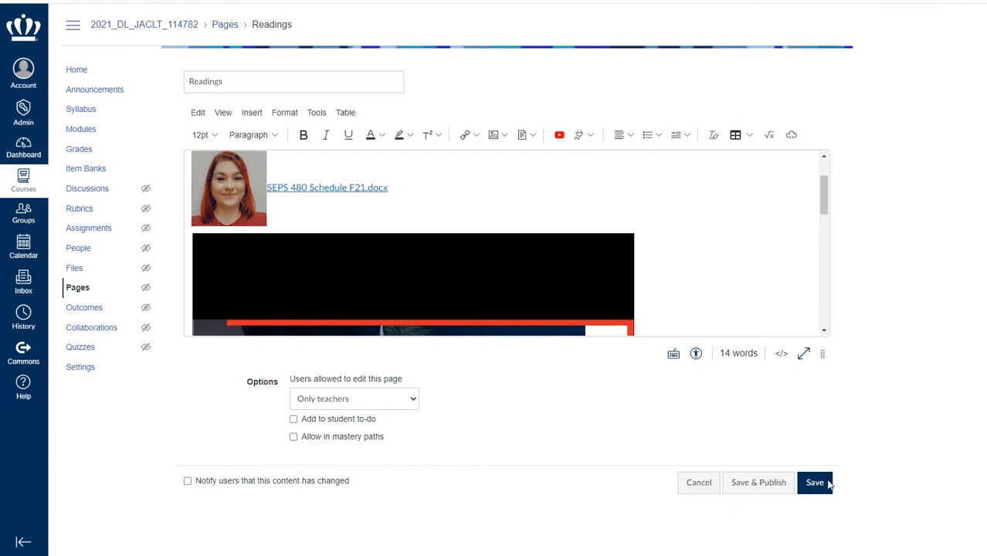
mouse_move(828, 486)
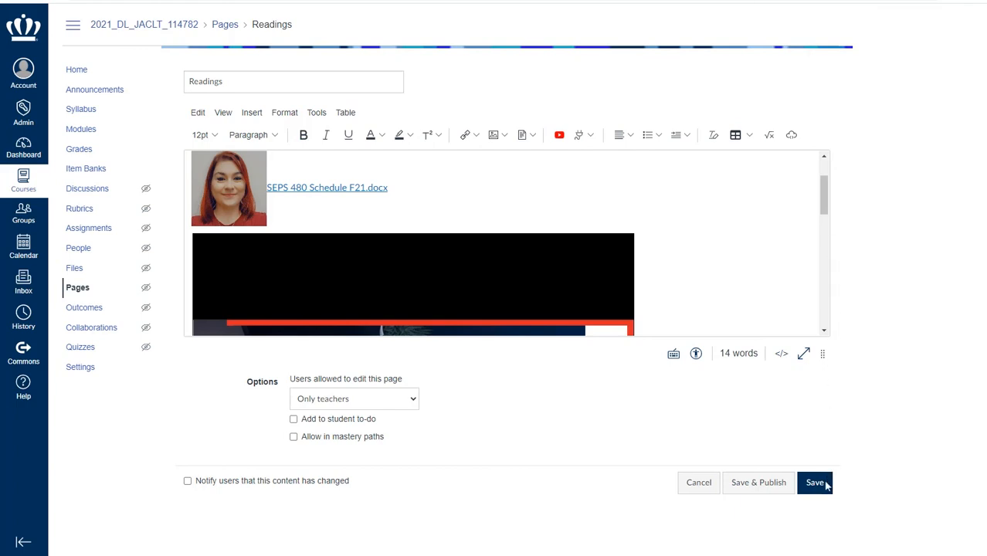
left_click(815, 483)
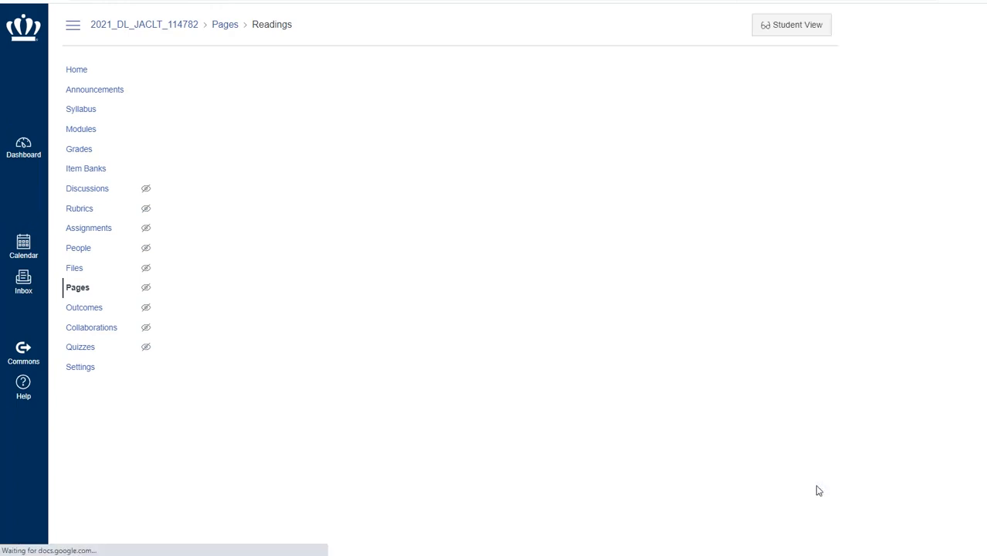